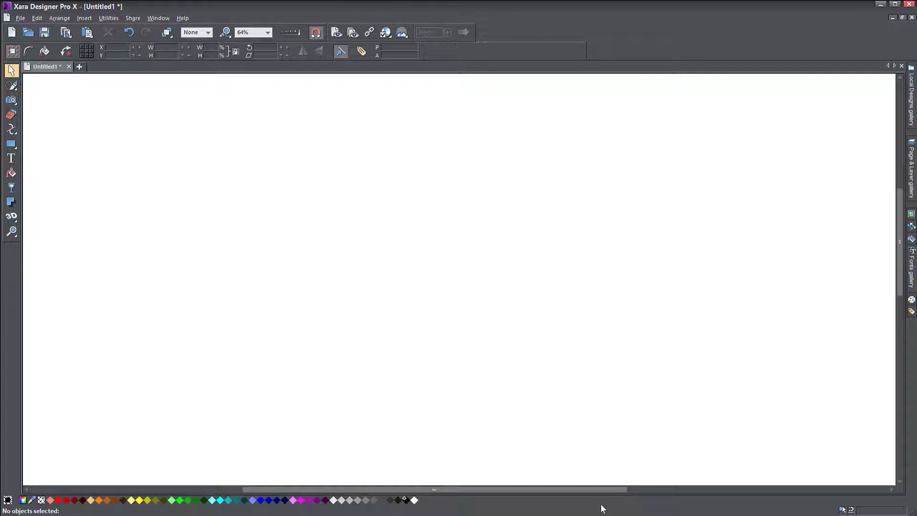
mouse_move(451, 346)
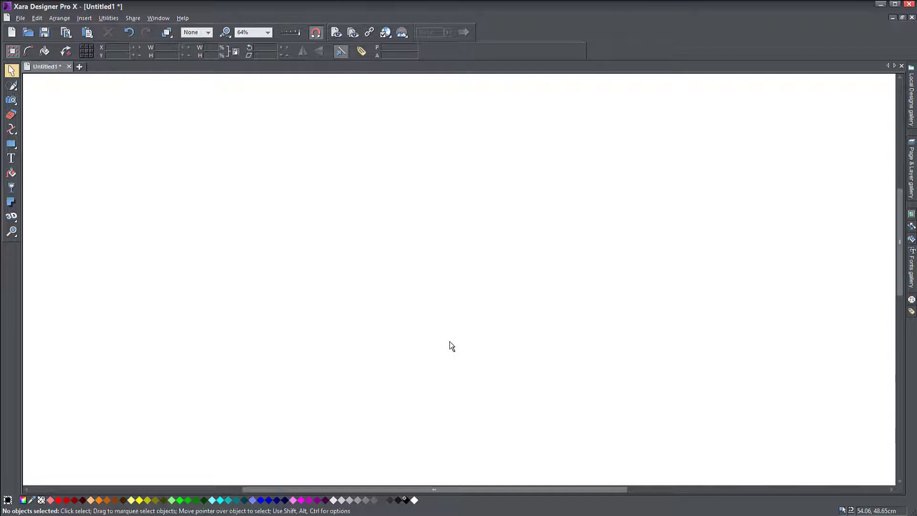
mouse_move(102, 183)
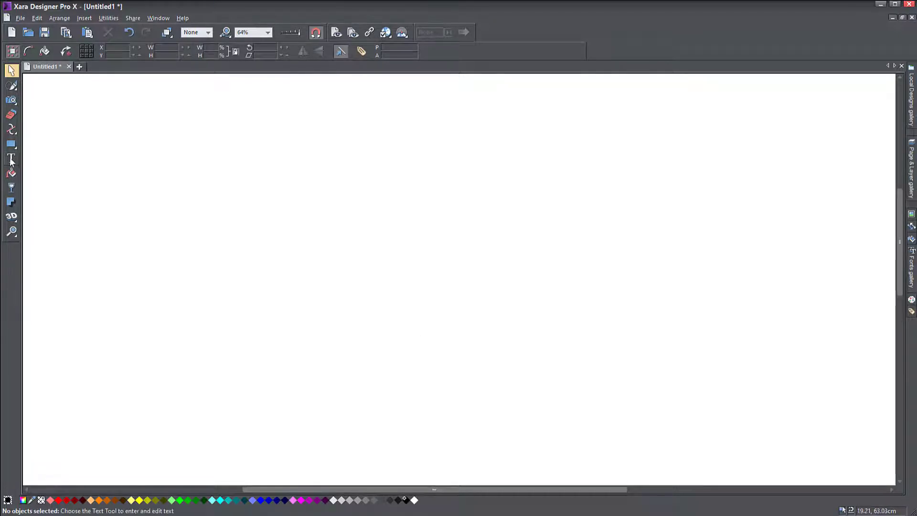
Step: With the Text Tool, write 'This is my text line. If I continue typing the line will just go on and on...' as one line
left_click(11, 177)
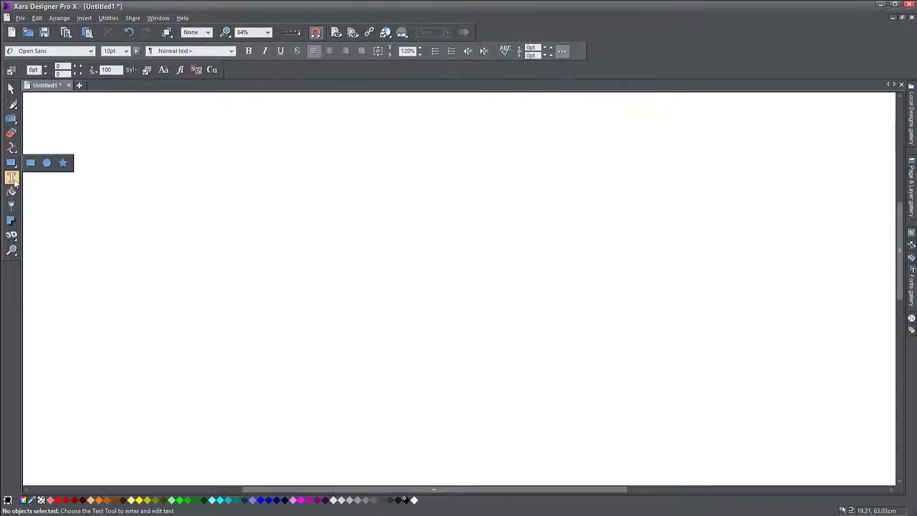
mouse_move(12, 177)
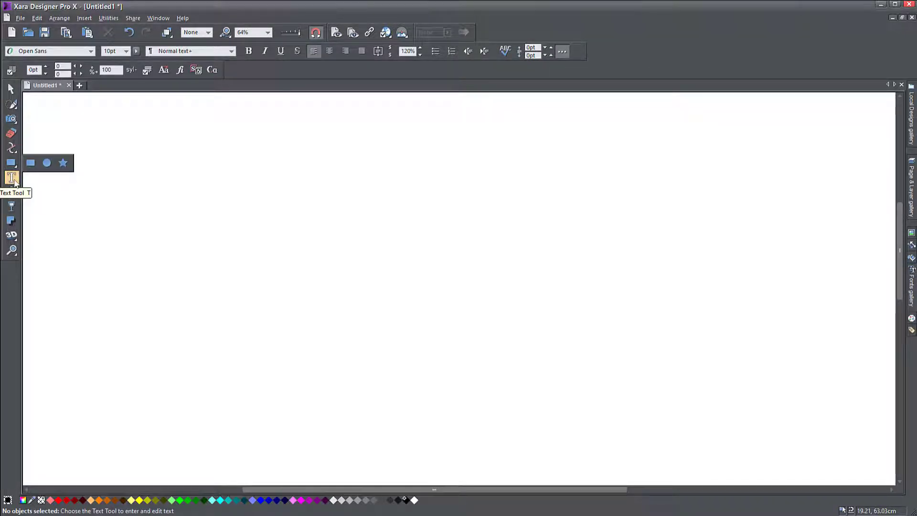
left_click(11, 176)
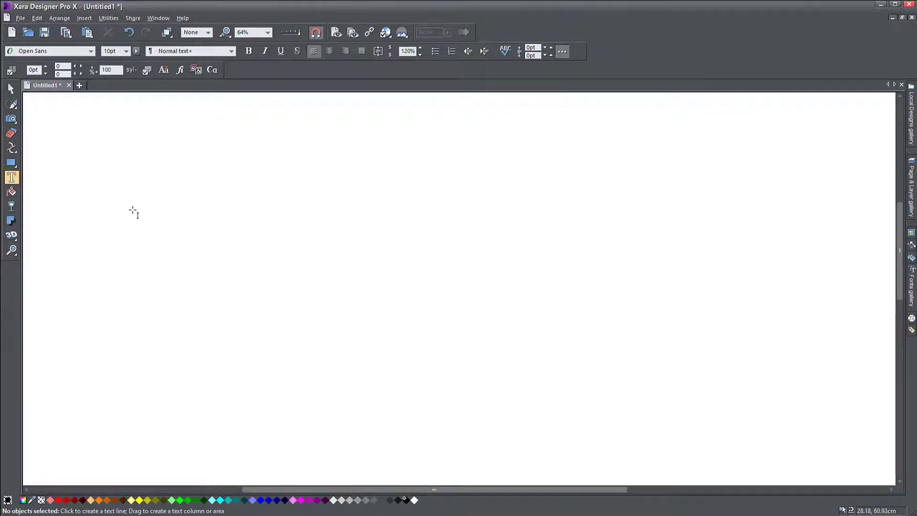
mouse_move(221, 192)
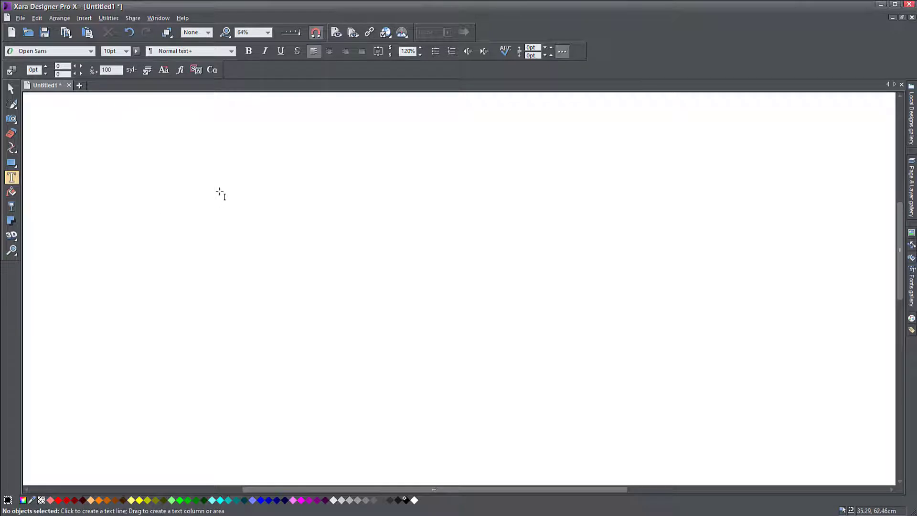
left_click(220, 190)
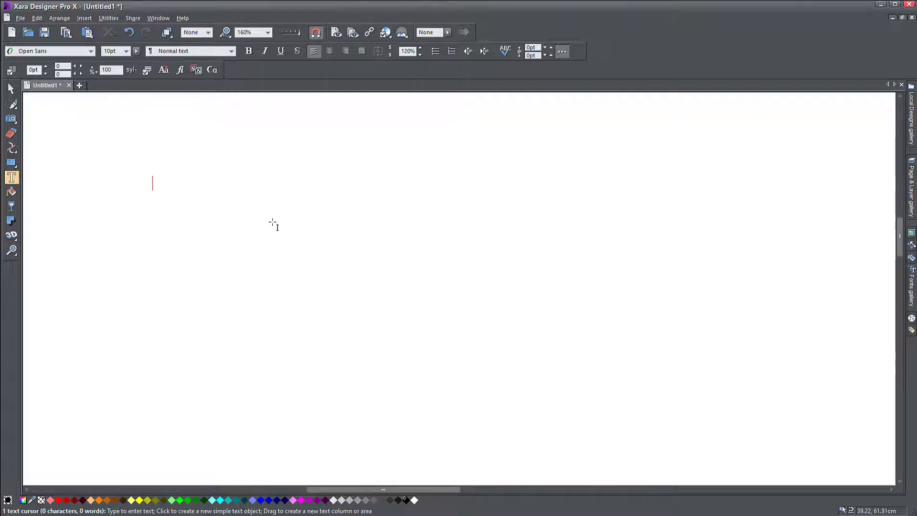
type("This is")
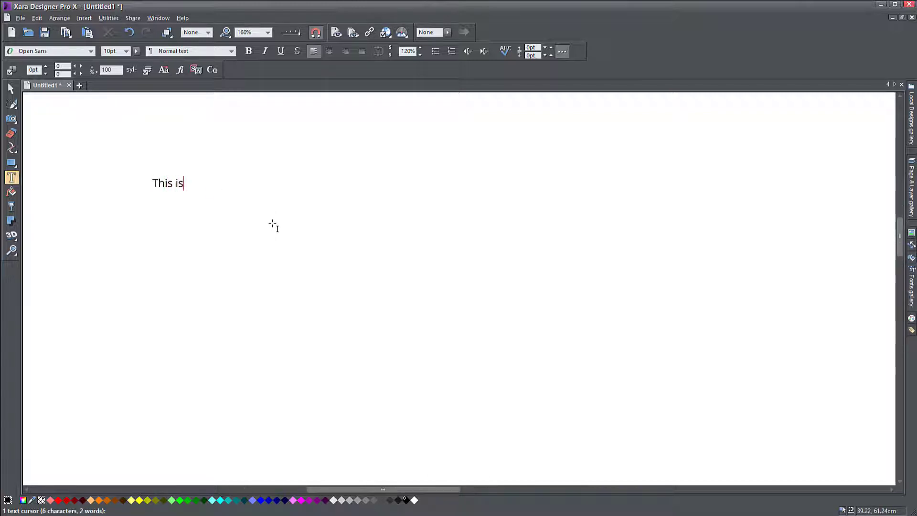
type("my text li")
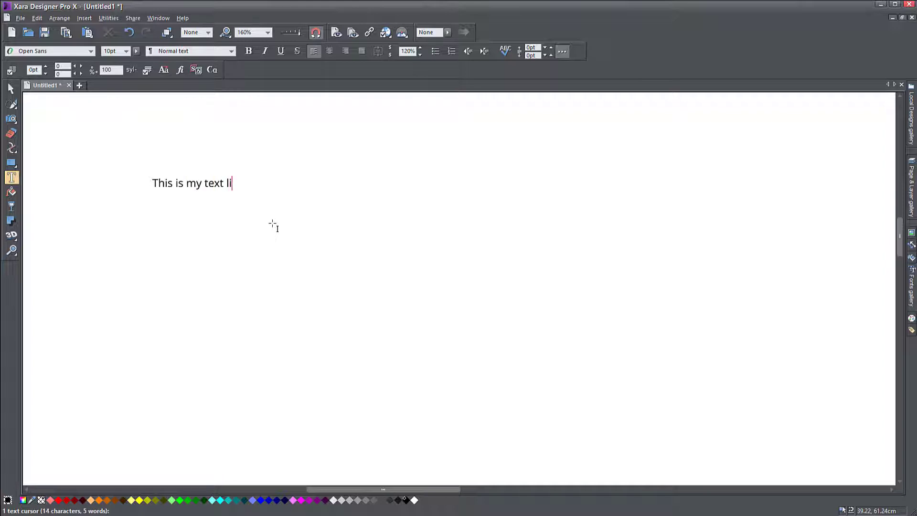
type("ne")
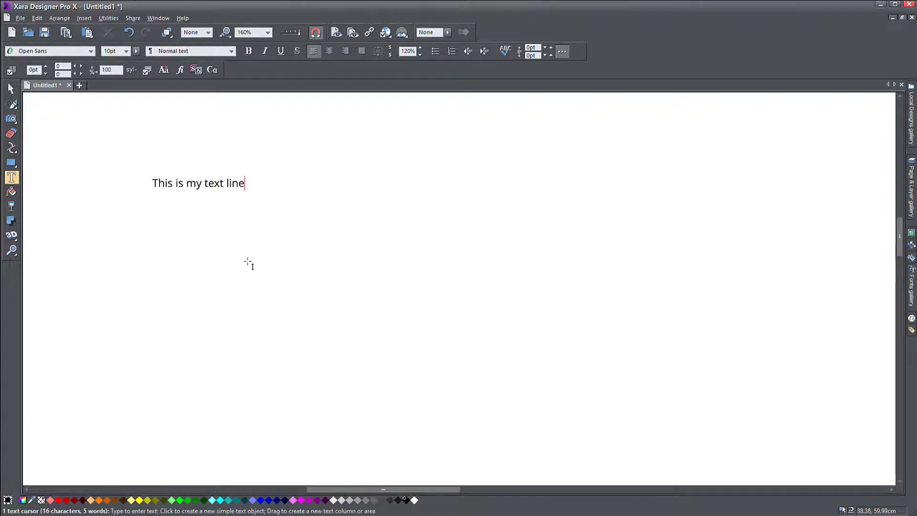
type(".")
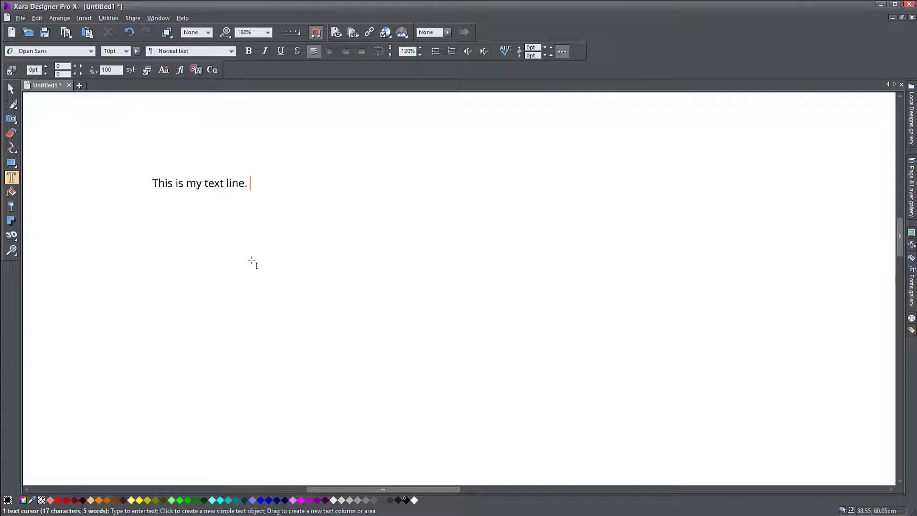
type("If I continue typing the")
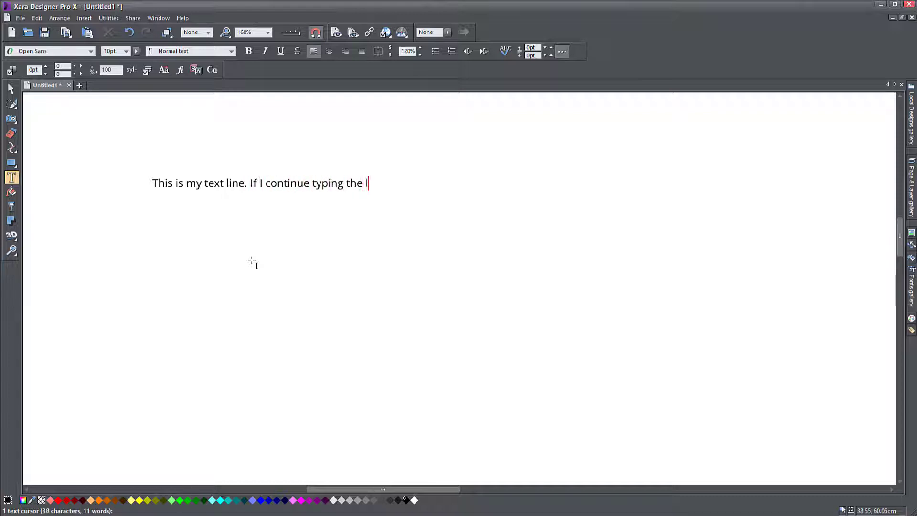
type("line will just go on")
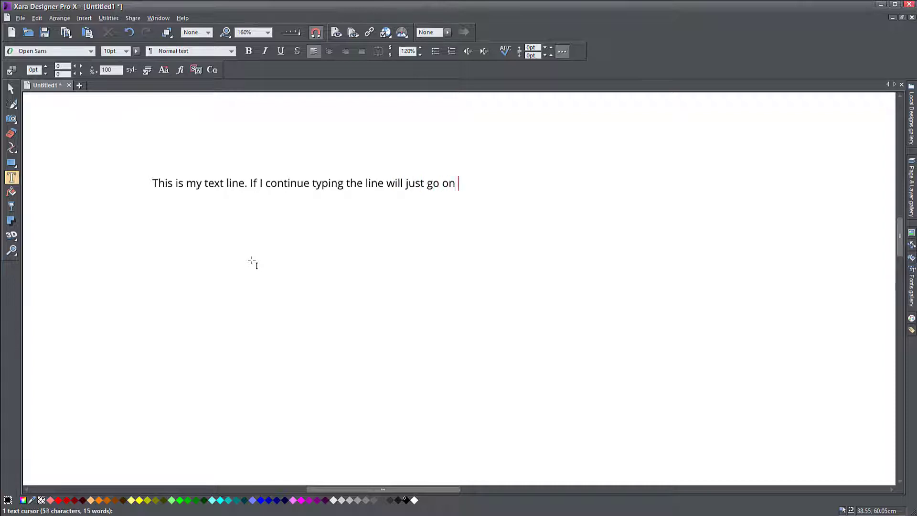
type("and on...")
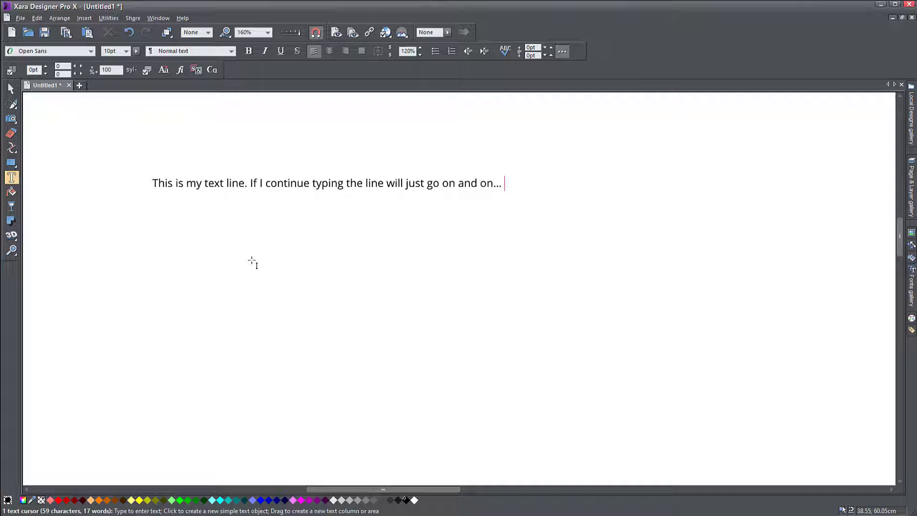
Step: Append lorem ipsum filler after the sentence (Ctrl+Shift+L), extending the line to about 639 characters
scroll("down", 3)
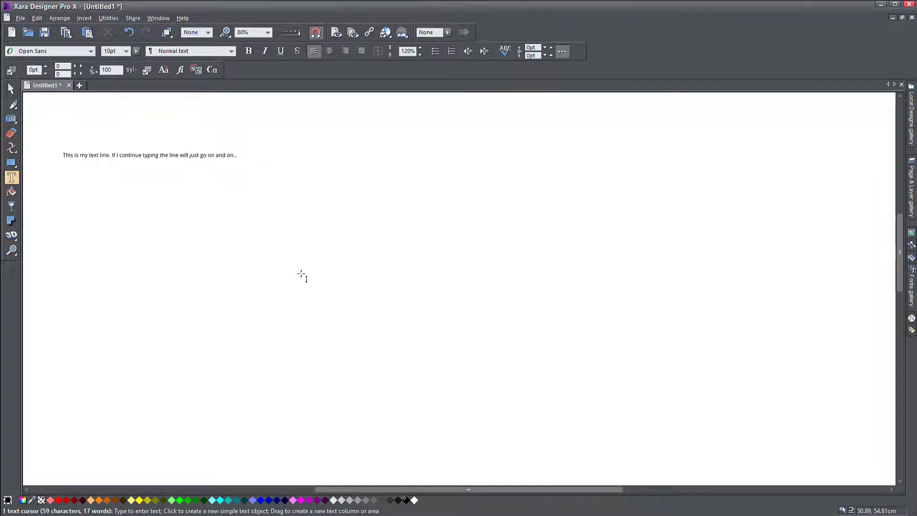
key("ctrl+shift+l")
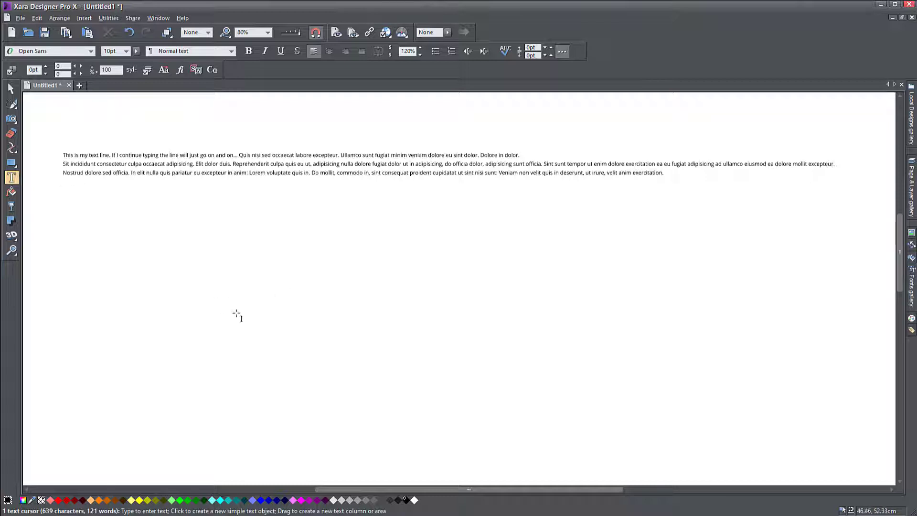
left_click(663, 173)
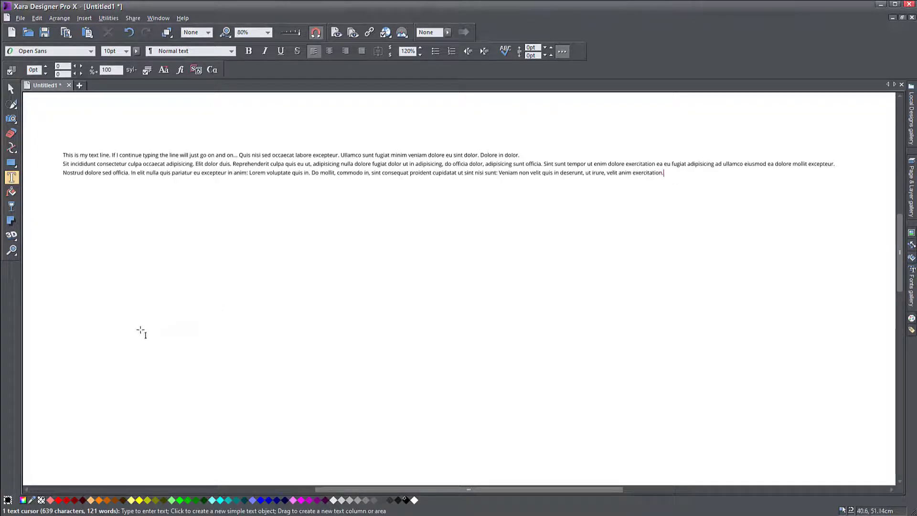
Step: Leave the text line and drag out a new empty fixed-width text column, then narrow it
left_click(9, 70)
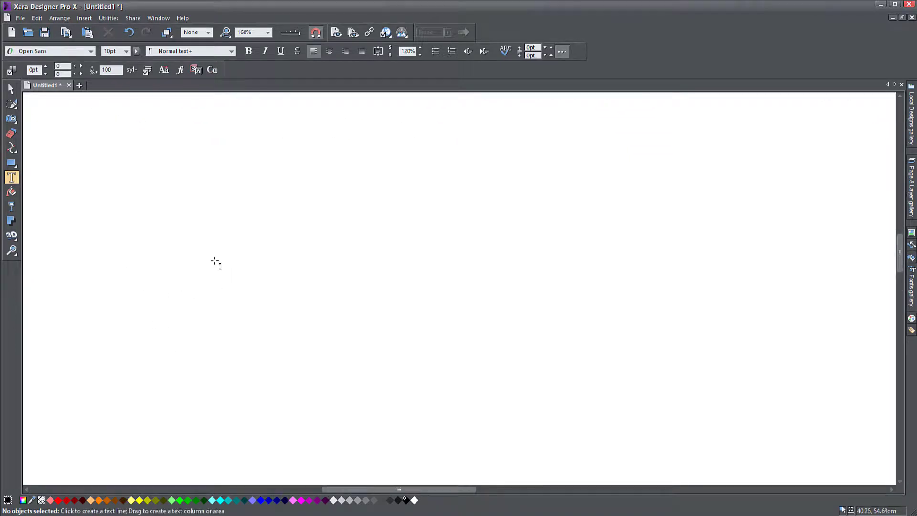
mouse_move(122, 202)
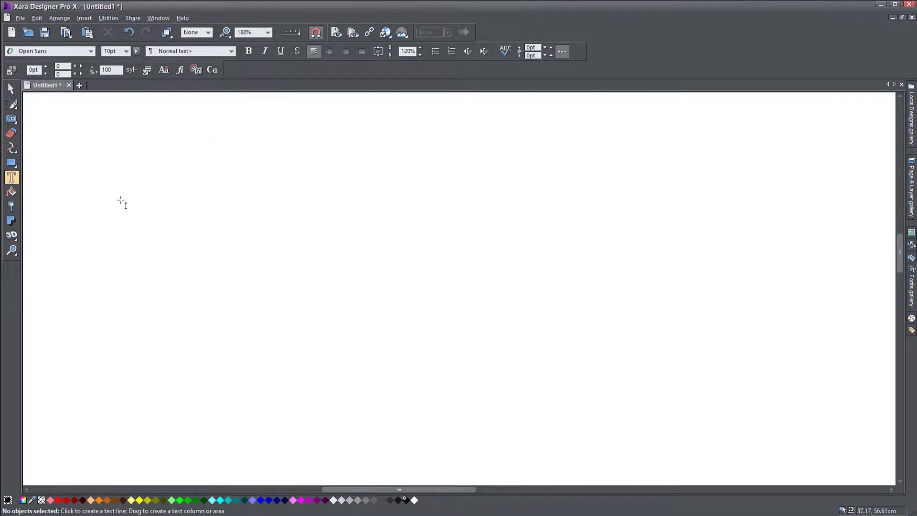
mouse_move(94, 163)
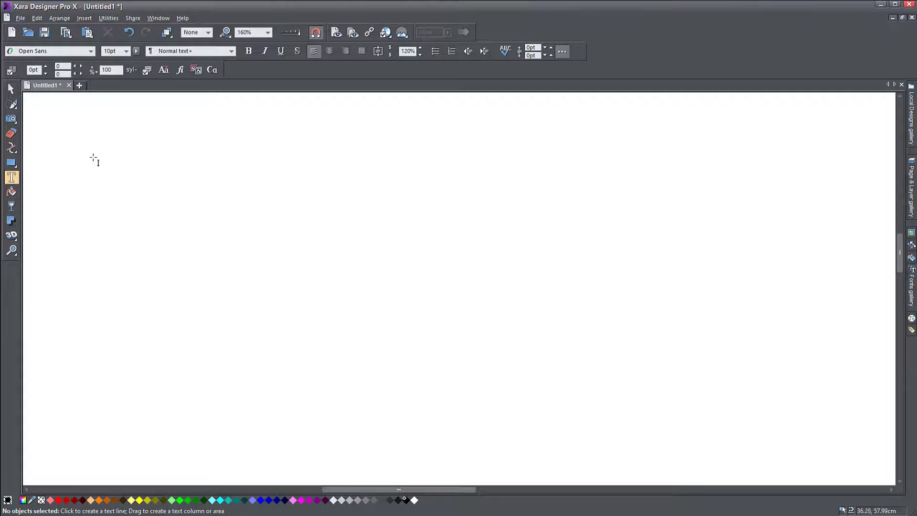
left_click_drag(91, 159, 175, 165)
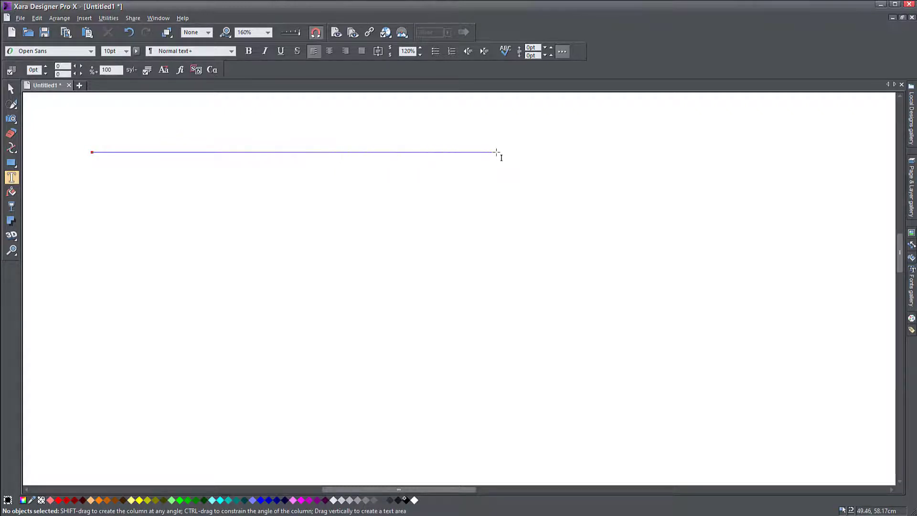
mouse_move(500, 153)
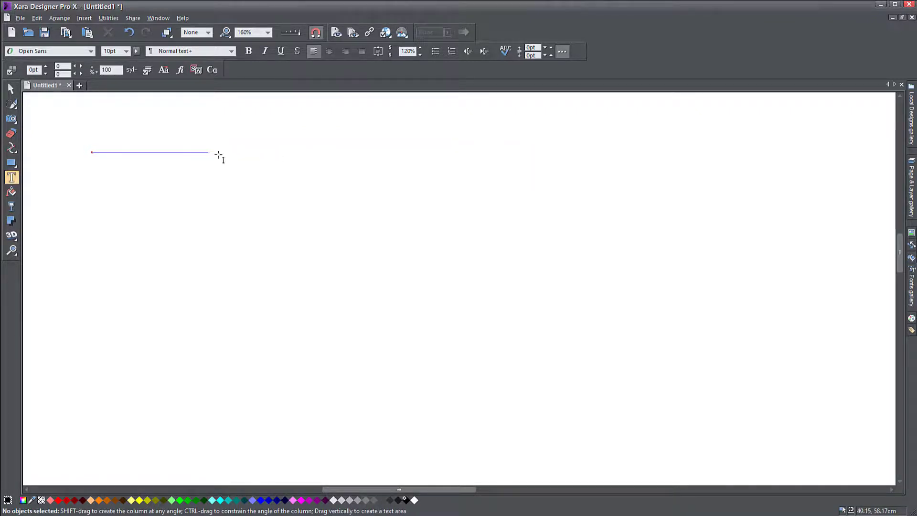
left_click_drag(207, 152, 345, 152)
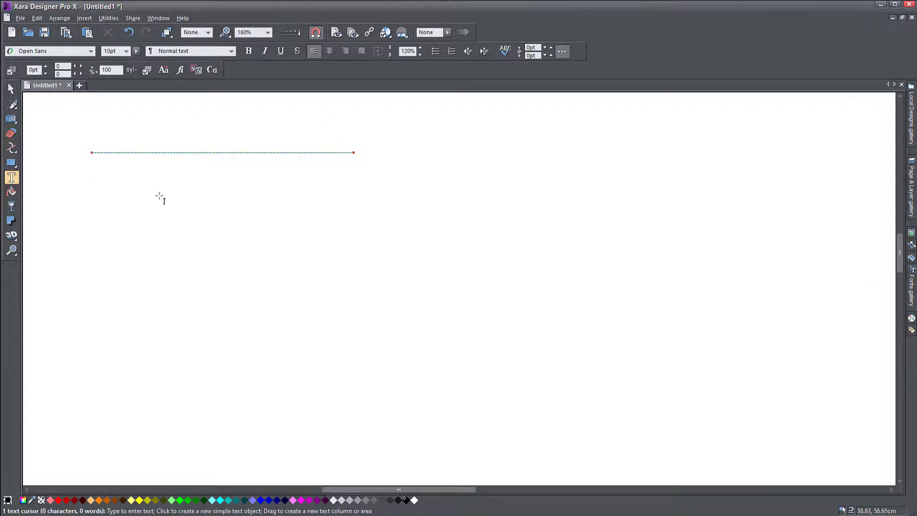
Step: Fill the column with 'This is my column of text... wrap to a new line. And so on and so forth.' plus filler paragraphs
left_click(91, 153)
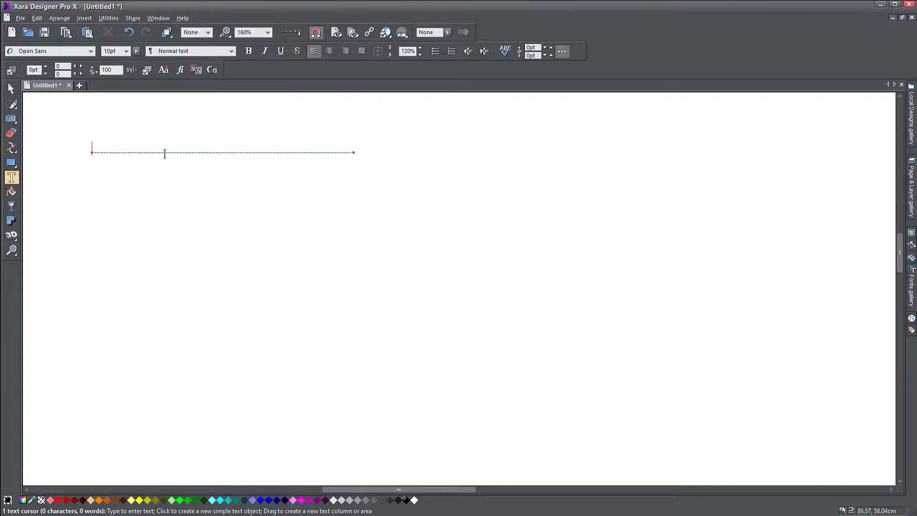
mouse_move(356, 156)
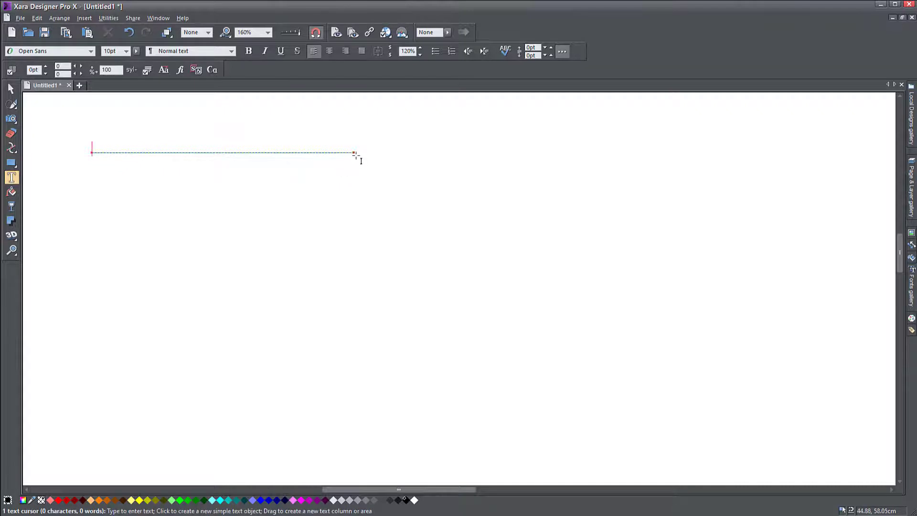
mouse_move(354, 157)
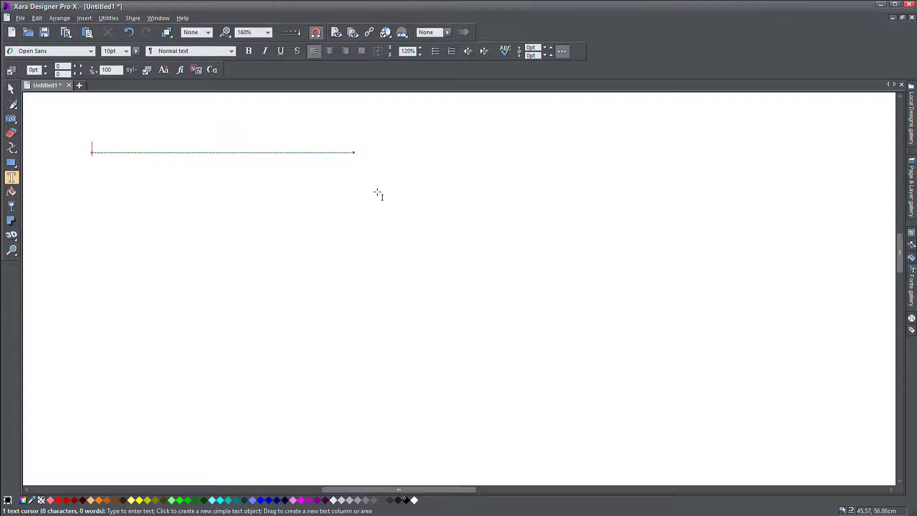
type("This is is m")
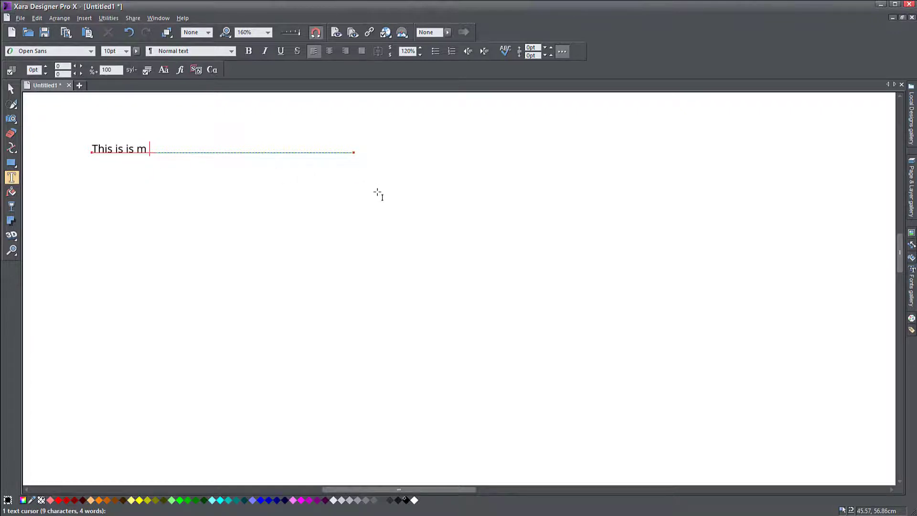
type("y col")
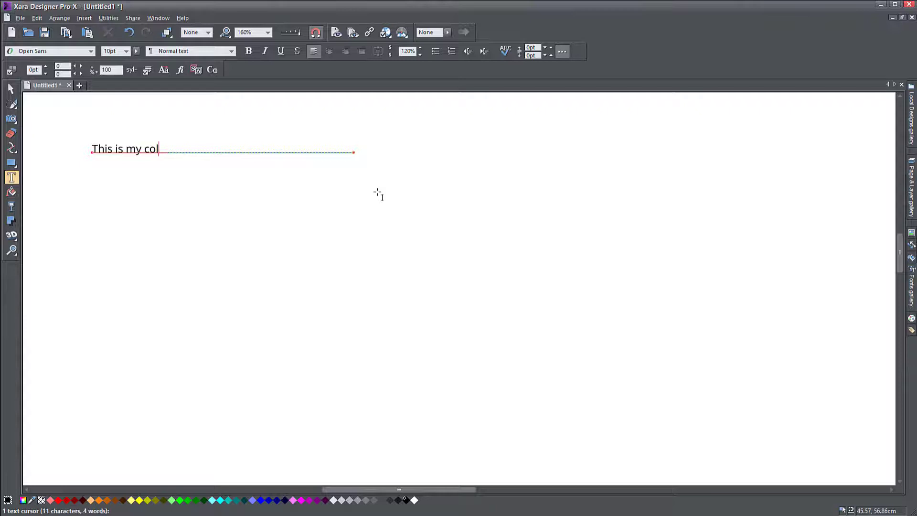
type("umn of text,")
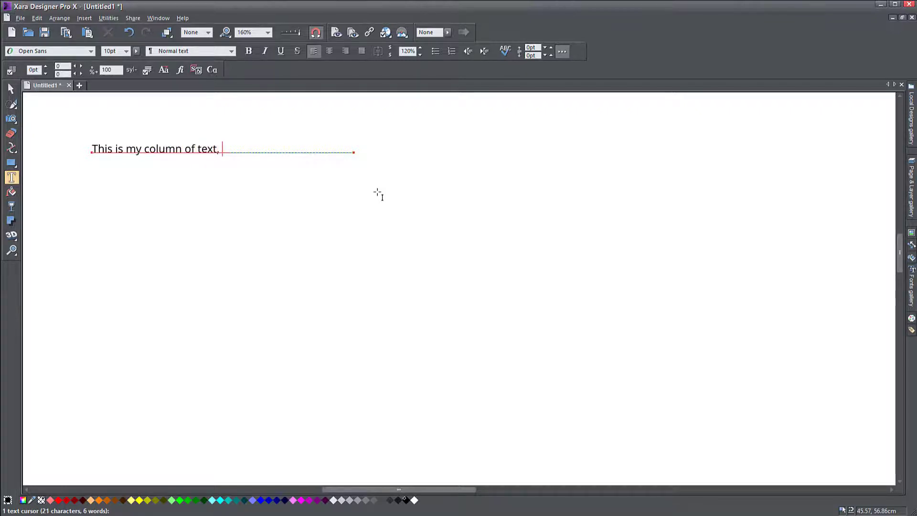
type("and if I keep")
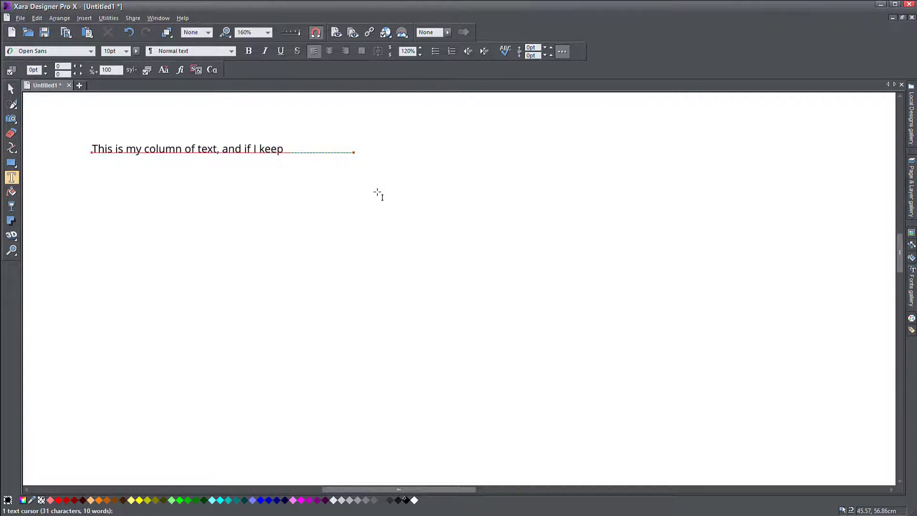
type("typing this line")
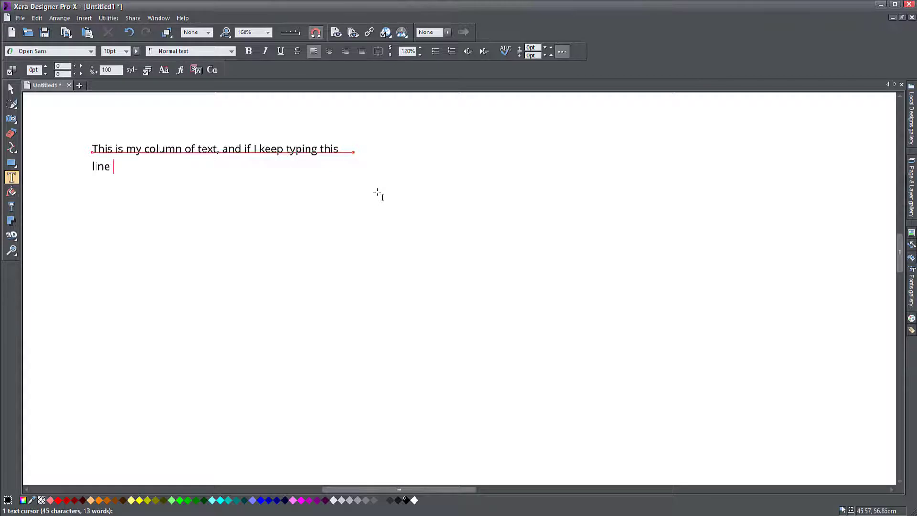
type("will automati")
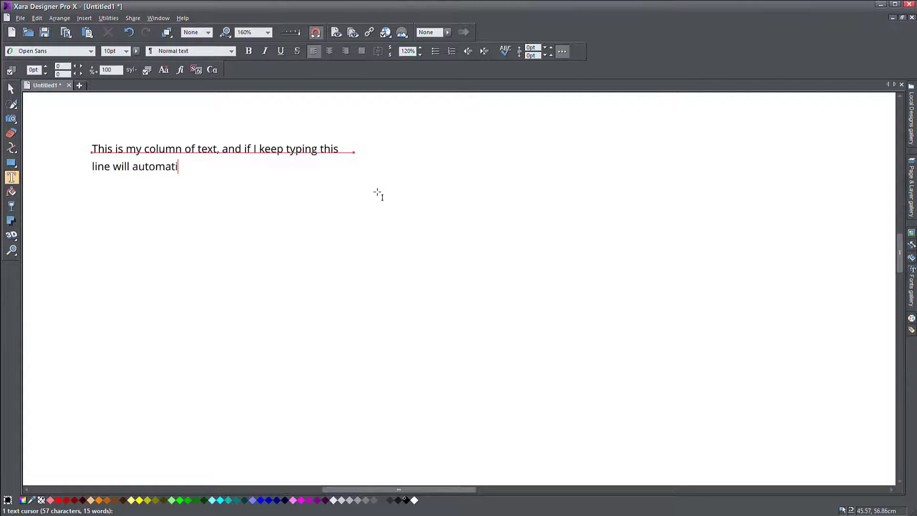
type("cally wra")
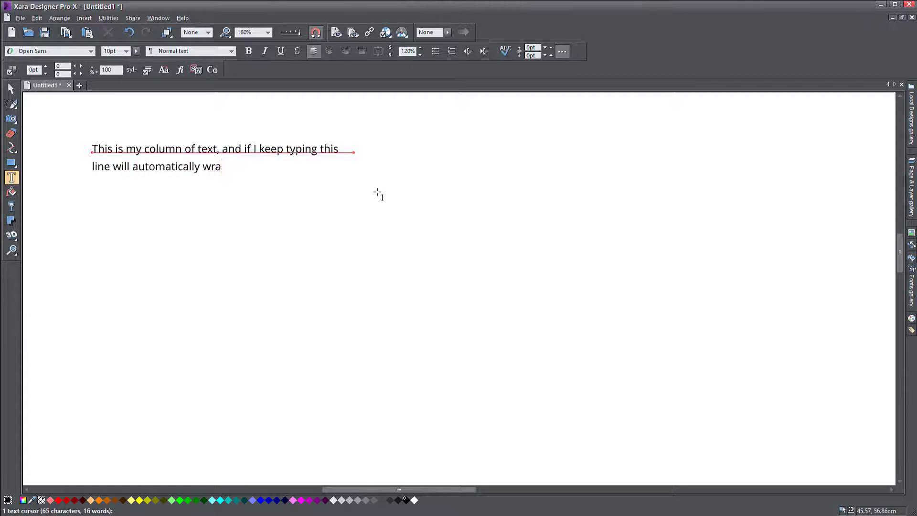
type("p to a new line.")
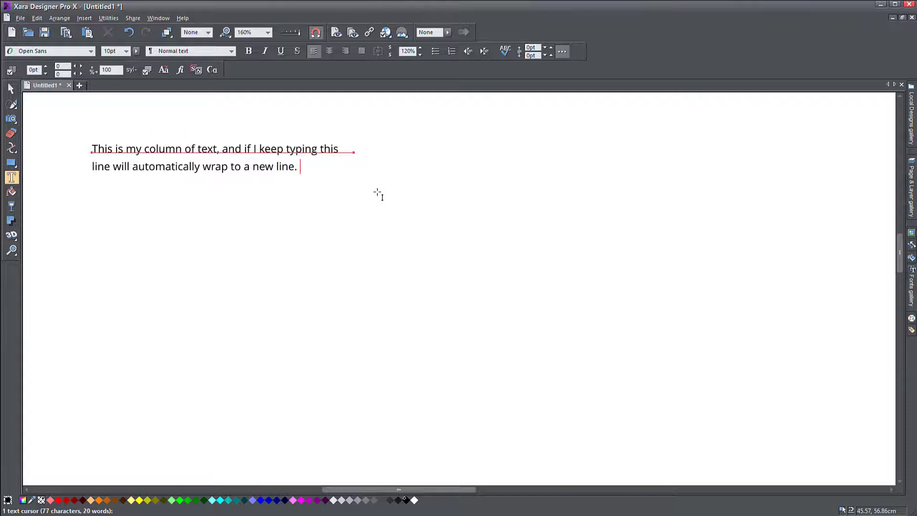
type("And so on and")
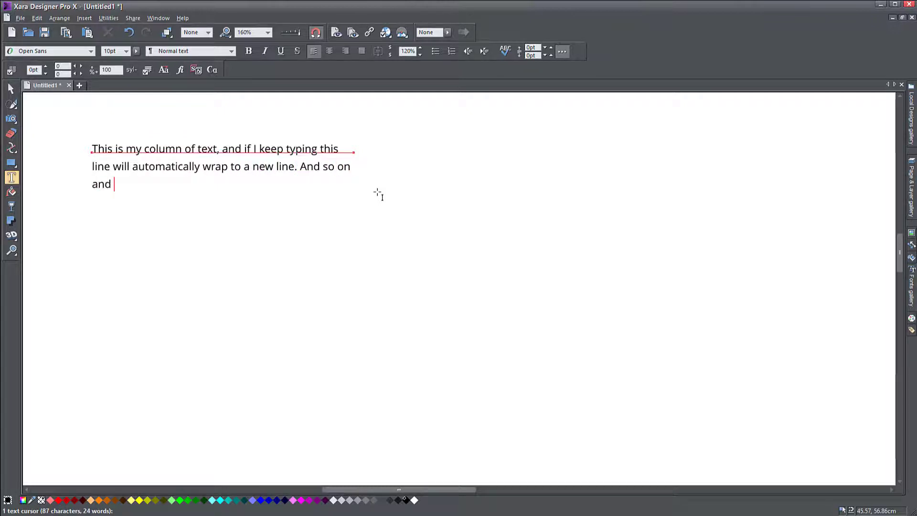
type("so forth.")
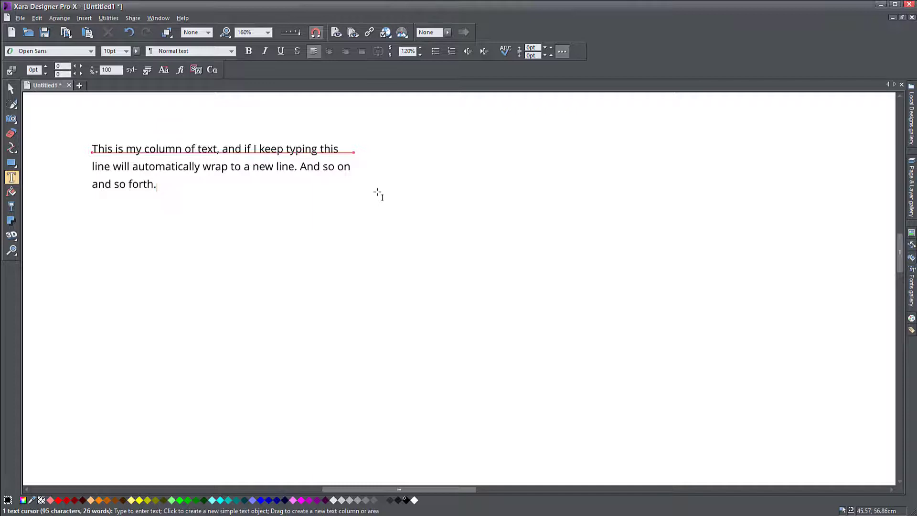
type("Nisi ea dolore et veniam officia commodo in. Ad dolore pariatur dolor minim adipisicing? Consectetur, nulla reprehenderit labore consectetur ullamco dolor est officia dolore esse enim ad, adipisicing eiusmod commodo.")
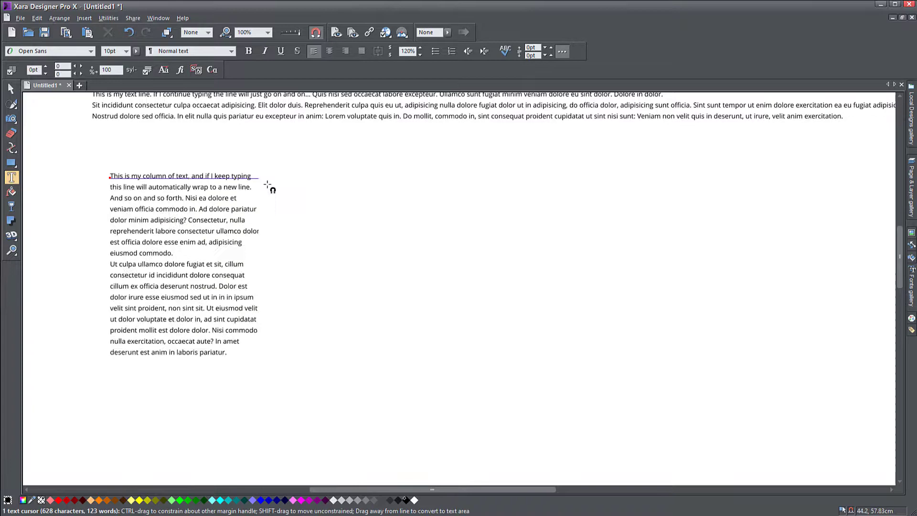
Step: Drag the column's right margin handle to widen it so the text wraps into longer lines
left_click_drag(260, 176, 329, 179)
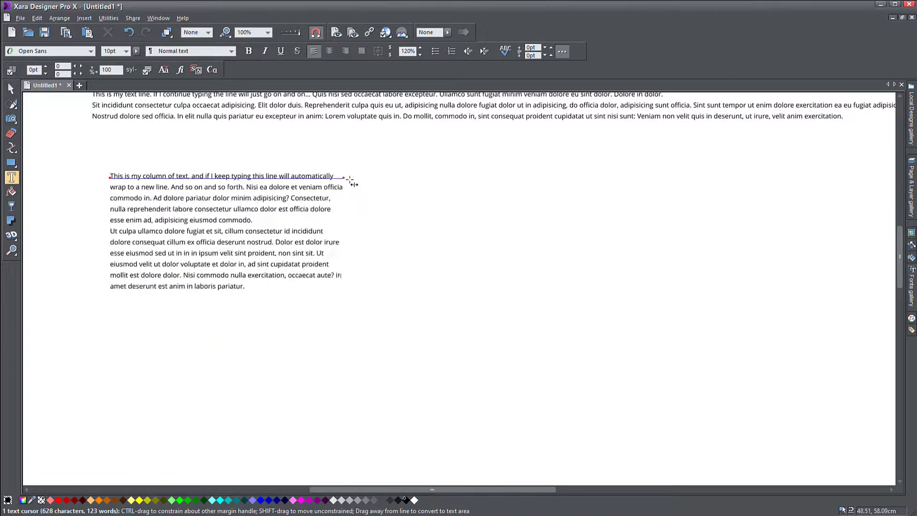
left_click_drag(348, 176, 264, 176)
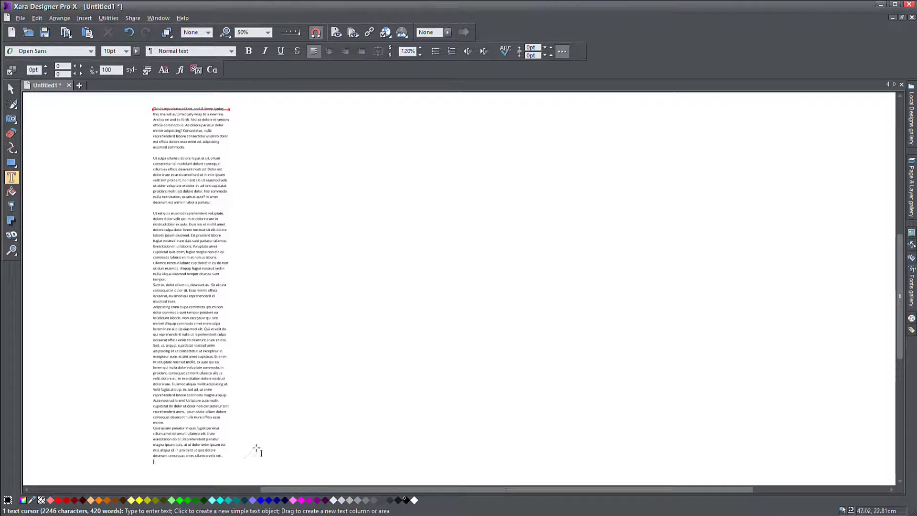
mouse_move(285, 374)
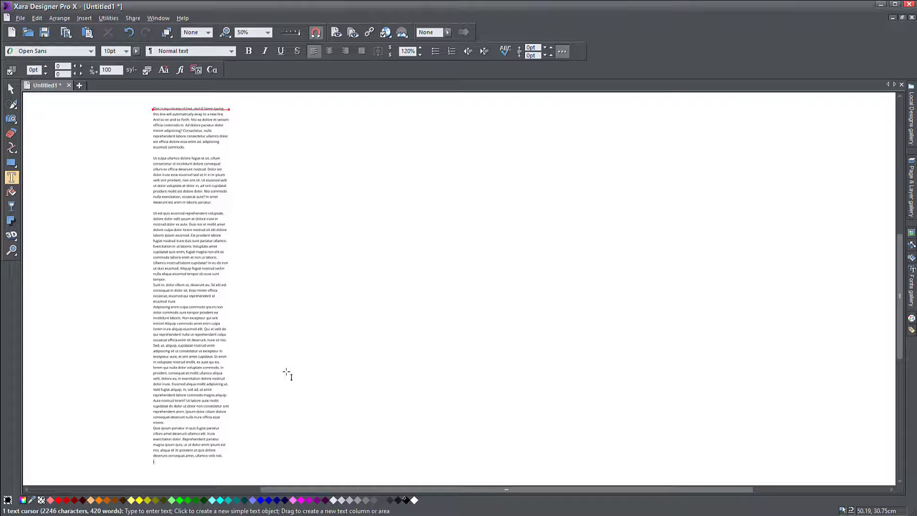
mouse_move(234, 111)
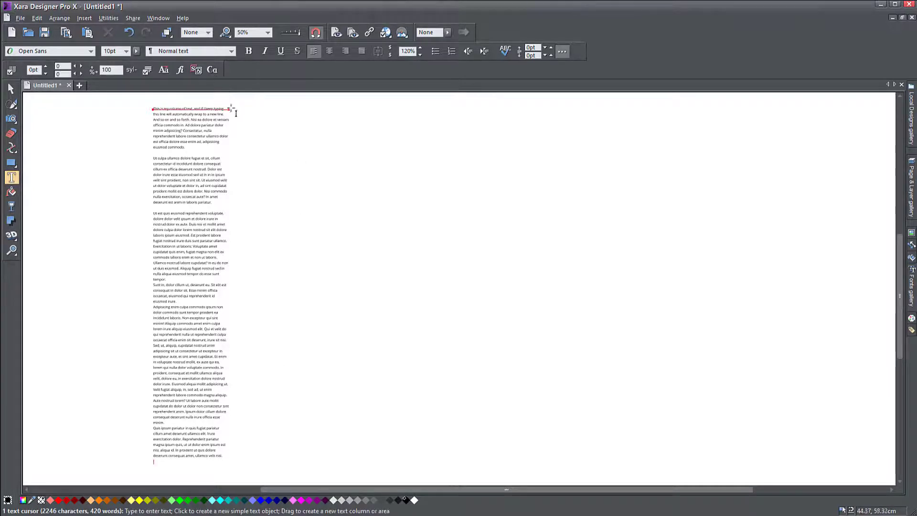
Step: Finish editing the long filler column, leaving nothing selected
left_click(10, 87)
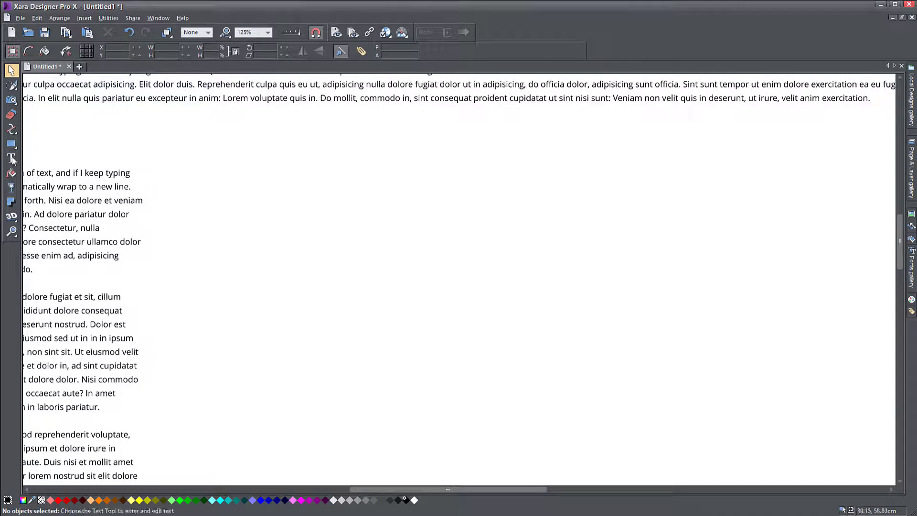
Step: Return to the Text tool, ready to draw a new text area
left_click(10, 177)
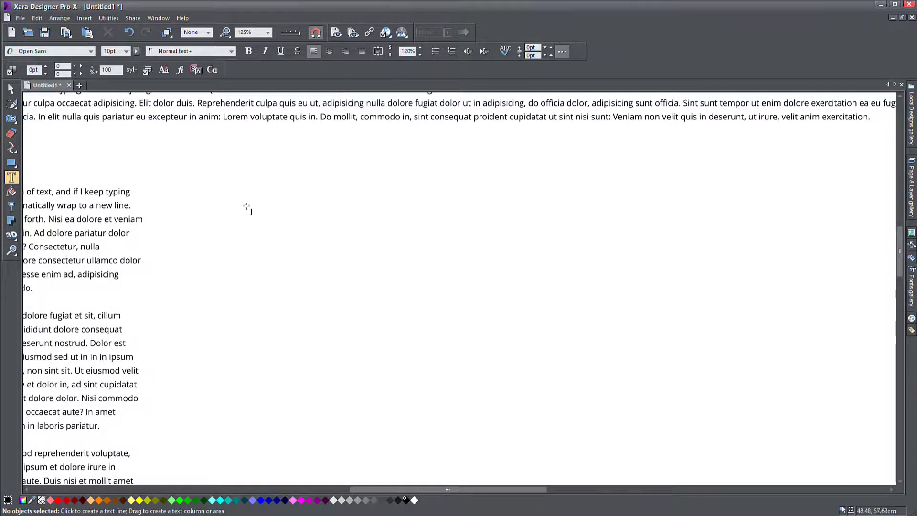
mouse_move(241, 186)
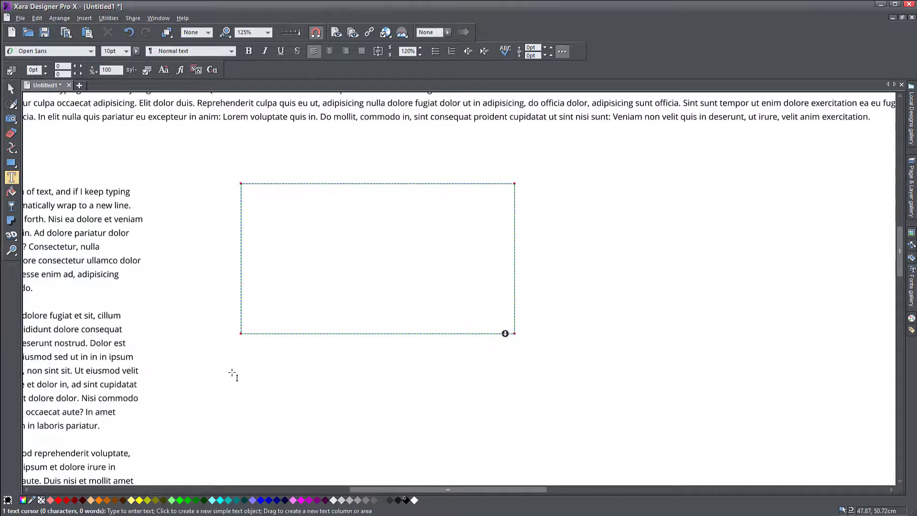
mouse_move(309, 188)
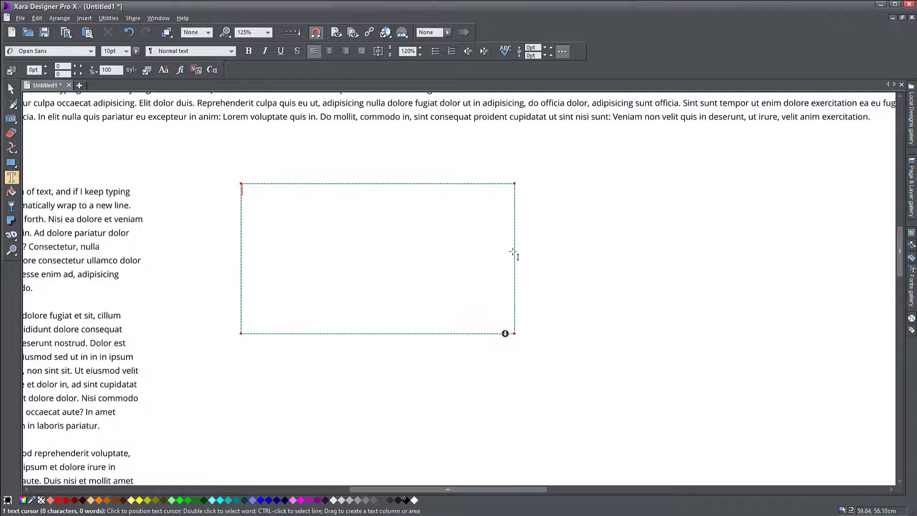
mouse_move(502, 301)
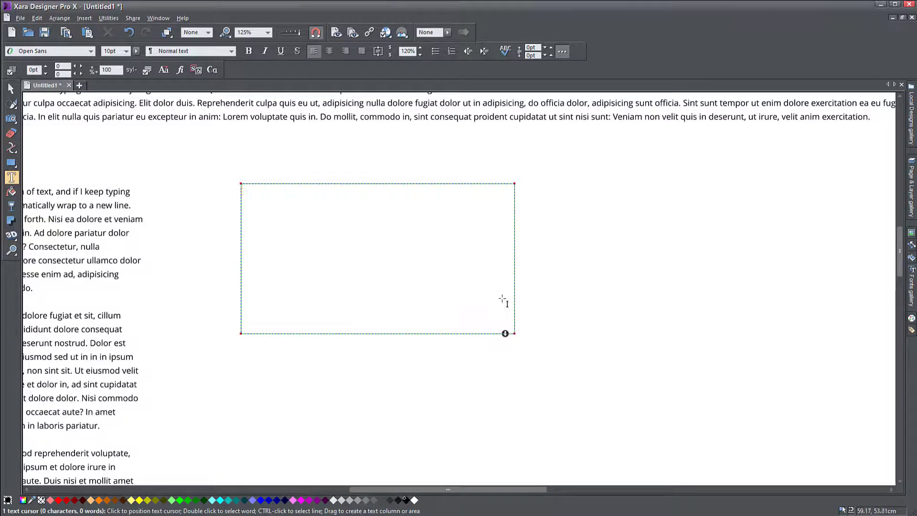
mouse_move(346, 259)
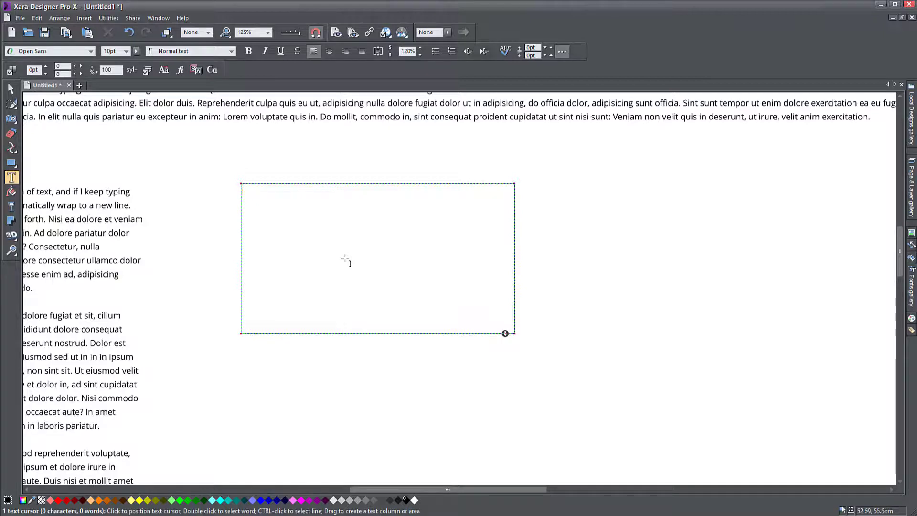
mouse_move(449, 214)
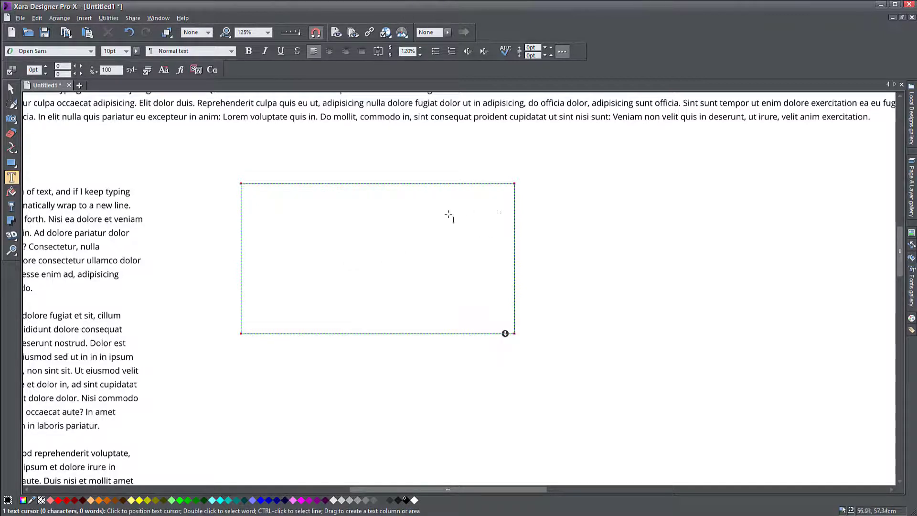
Step: Write 'Type your text in the textbox and as with columns, it will cut off at the end of the column and add a new line...' in the text area
type("Type your te")
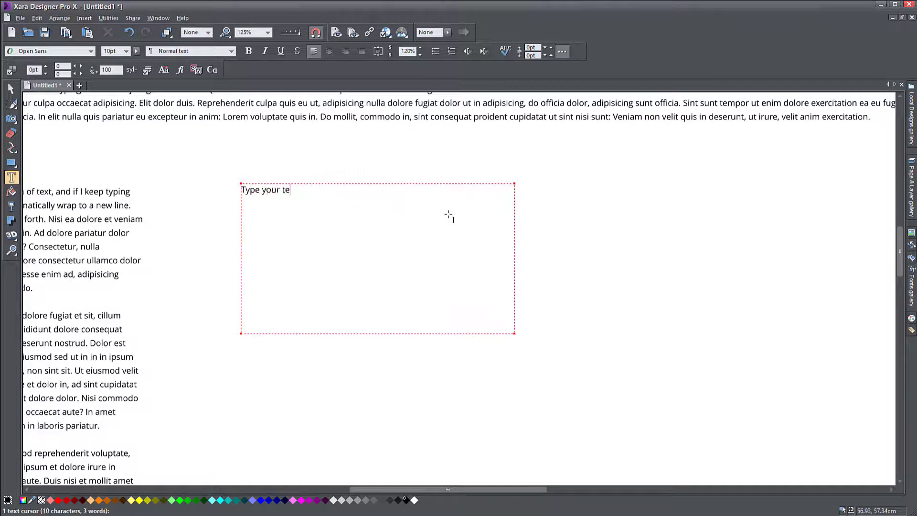
type("xt in the textbox")
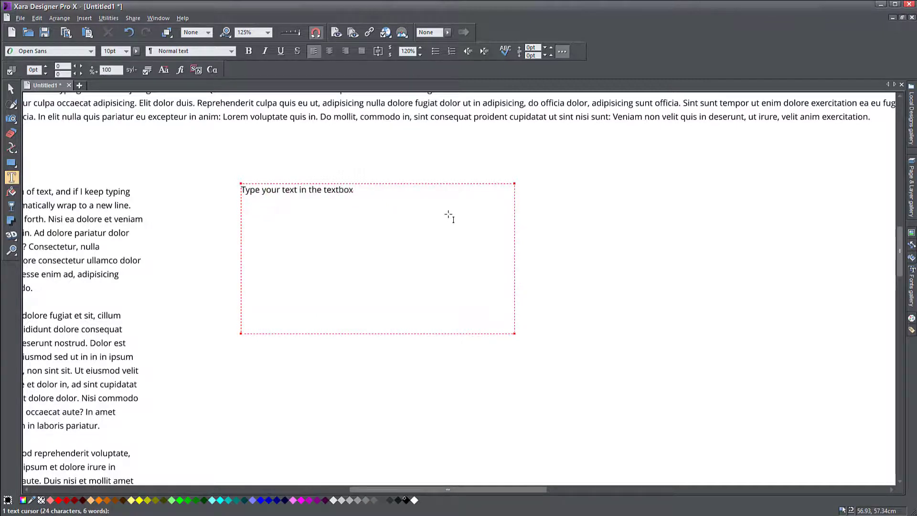
type("and as with co")
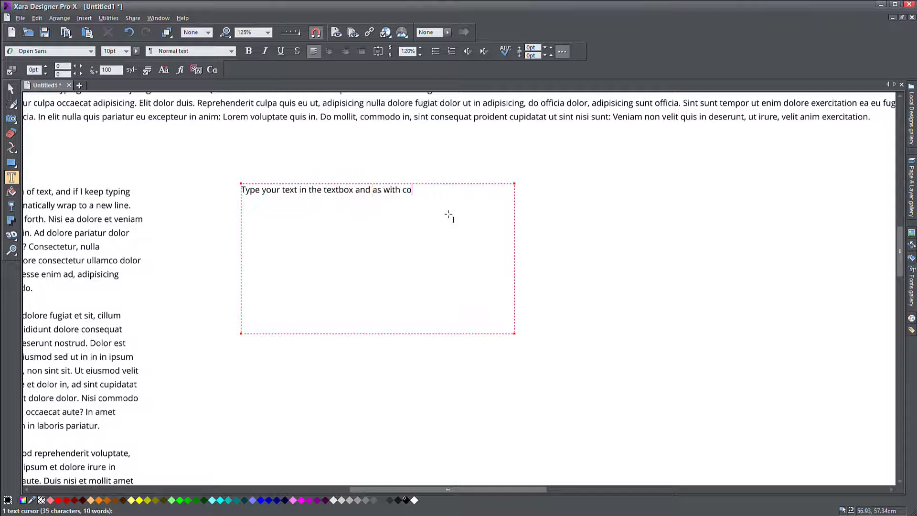
type("lumns, it will")
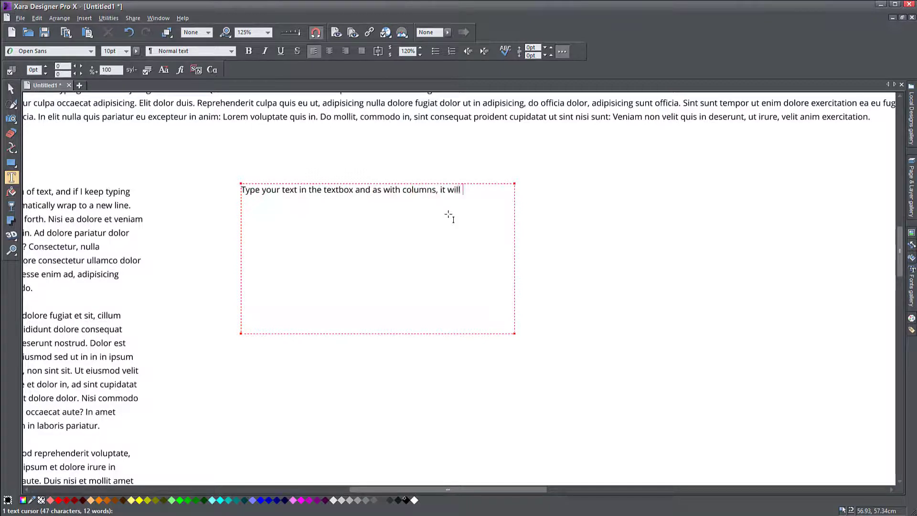
type("cut off at the")
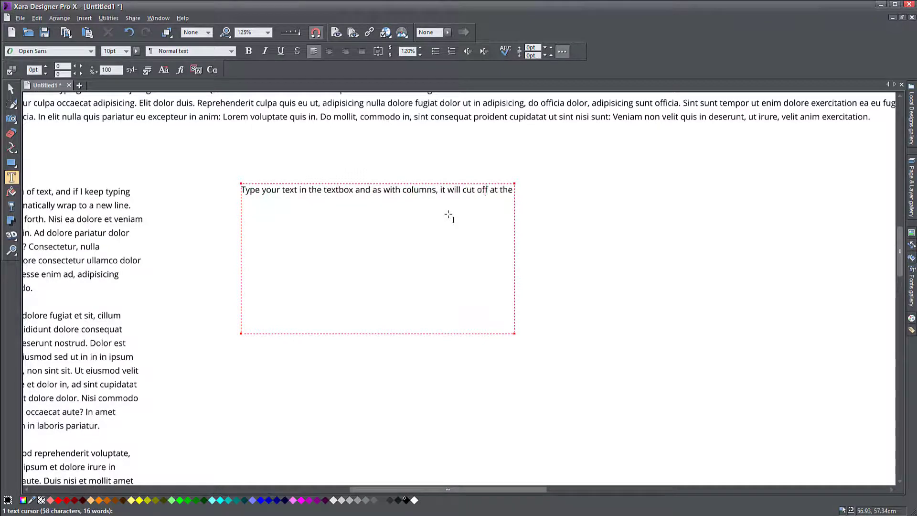
type("end of the colum")
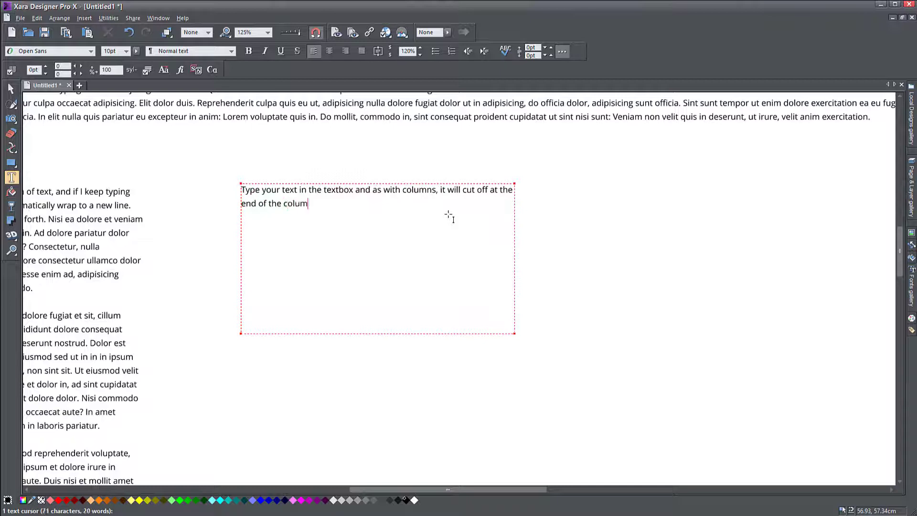
type("and add a n")
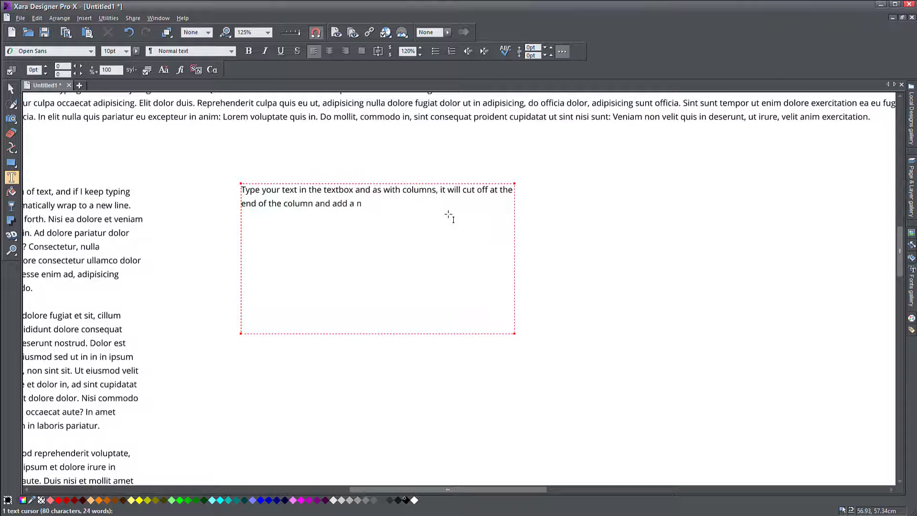
type("ew line. And there it is, it k")
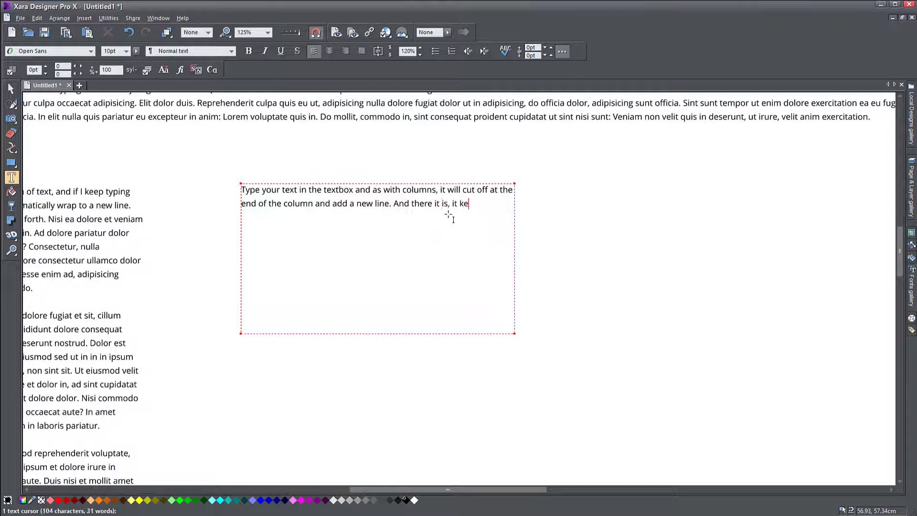
type("eps going on and on")
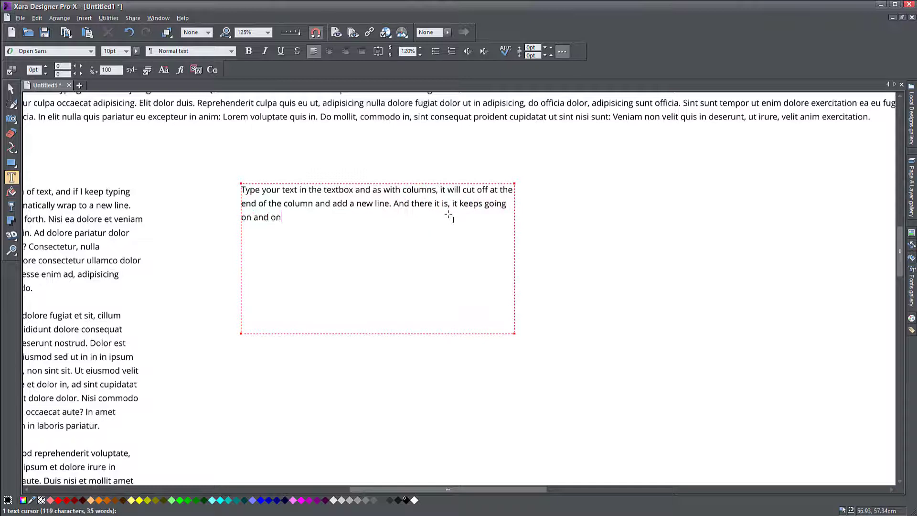
type(". Nisi enim, amet")
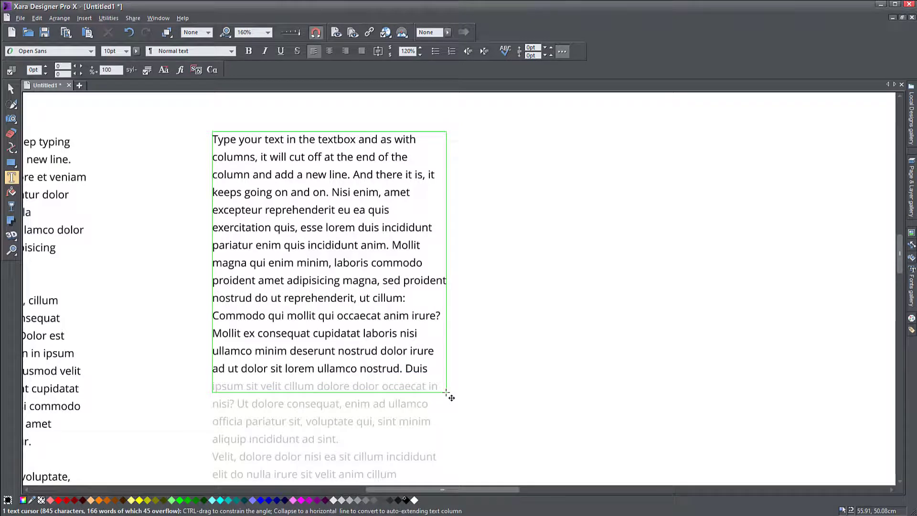
Step: Select the filler-filled text area so it can be reshaped narrower with overflowing text
left_click(474, 370)
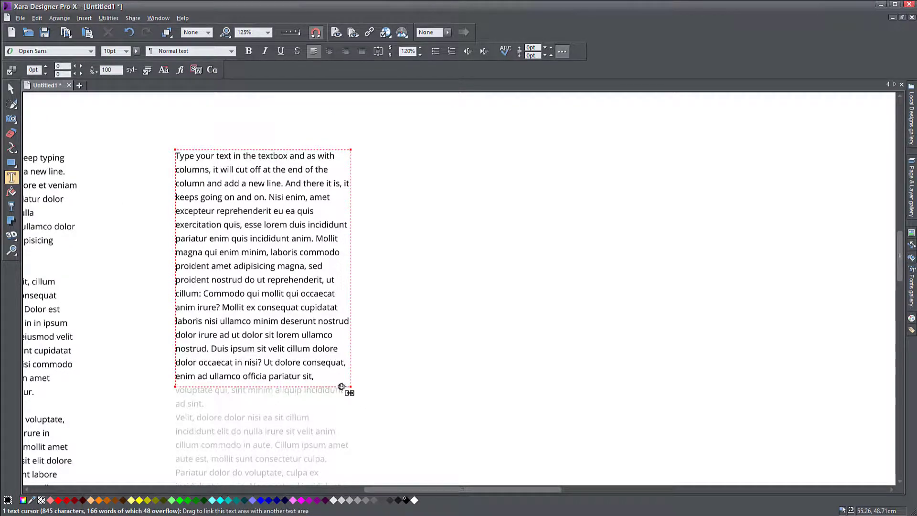
mouse_move(317, 381)
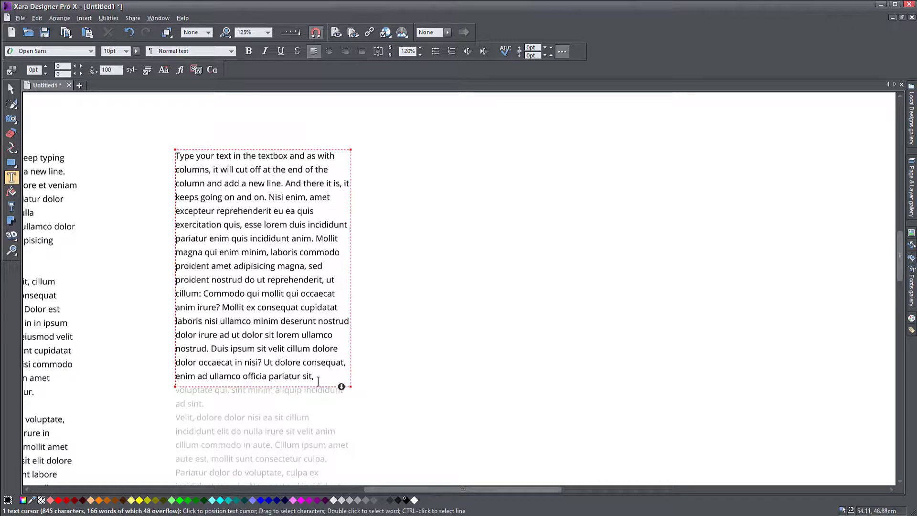
Step: Turn on Shrink text on overflow for the text area and add more filler text
left_click(342, 386)
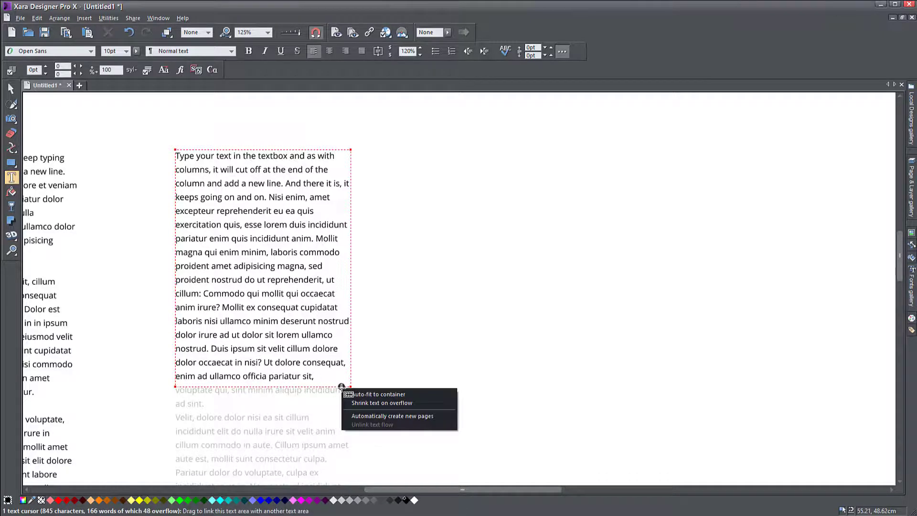
mouse_move(378, 393)
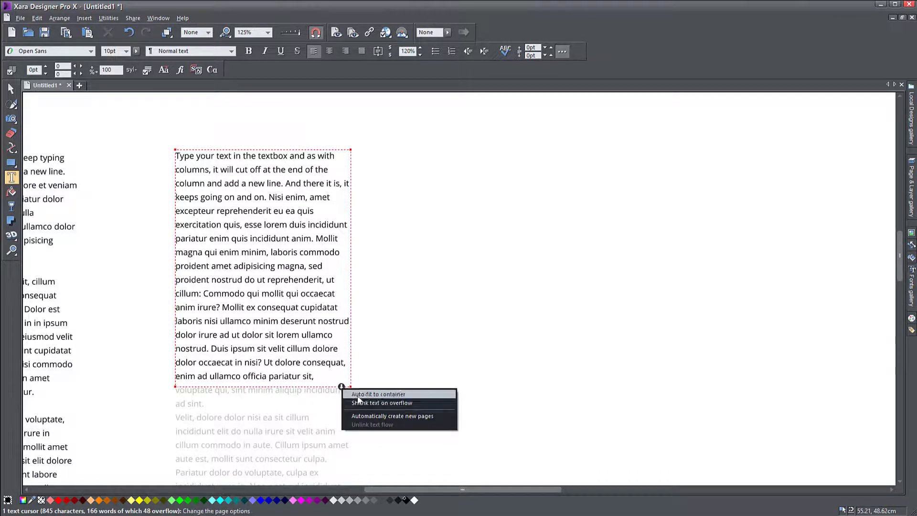
mouse_move(381, 403)
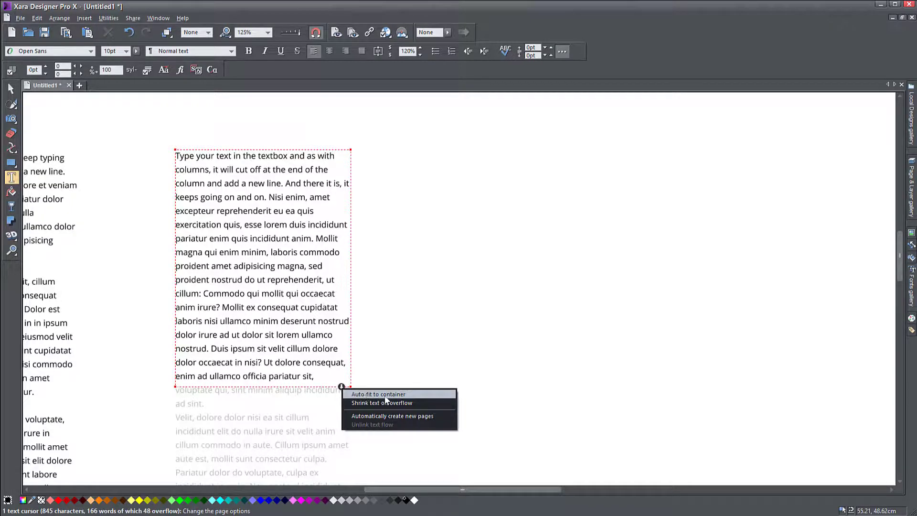
left_click(381, 402)
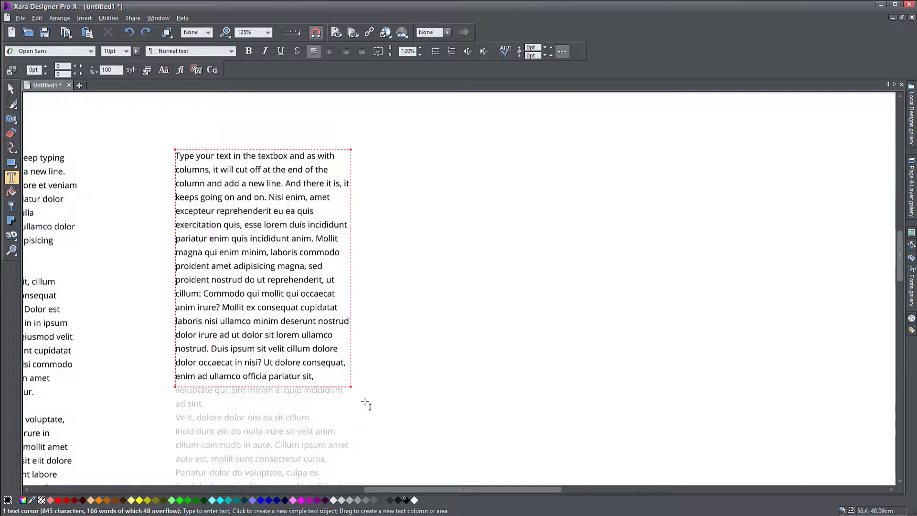
mouse_move(342, 387)
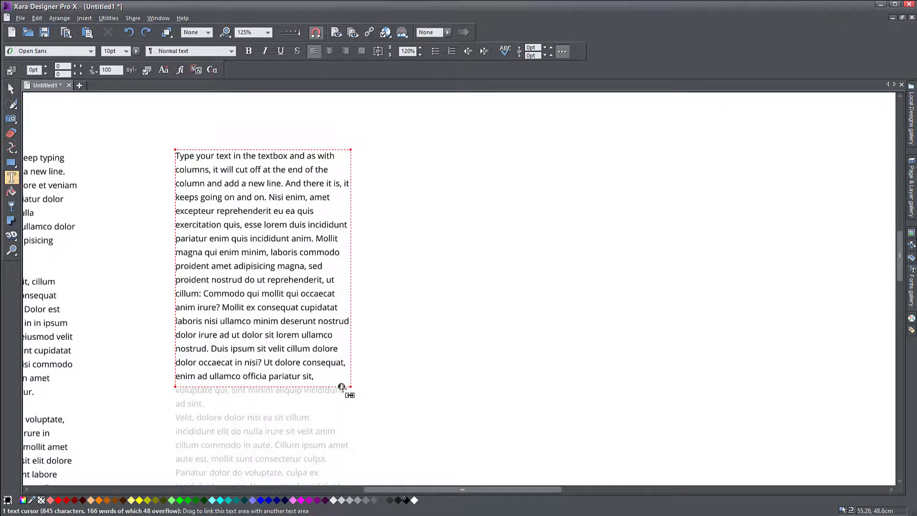
left_click(342, 387)
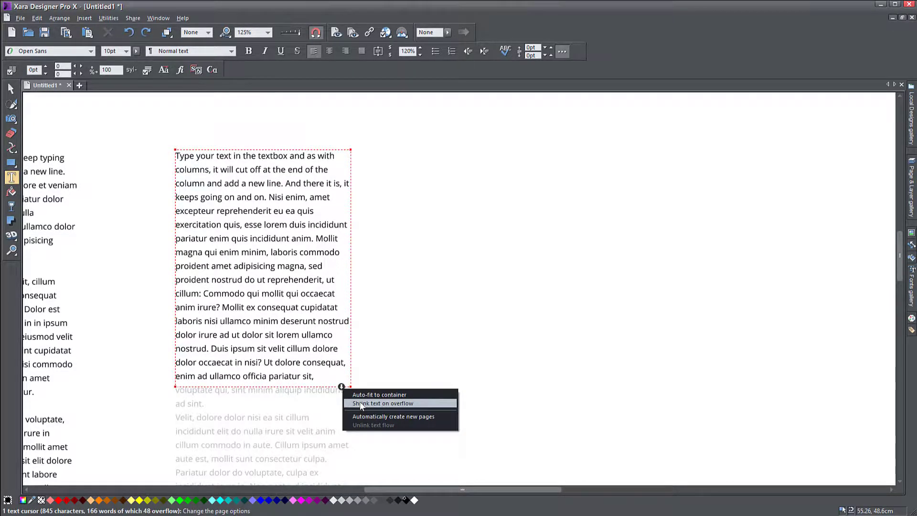
left_click(382, 403)
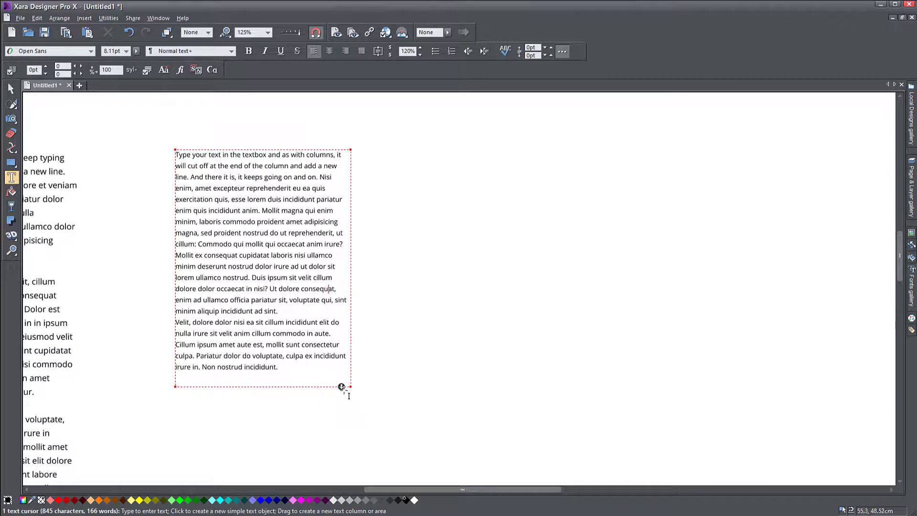
mouse_move(352, 403)
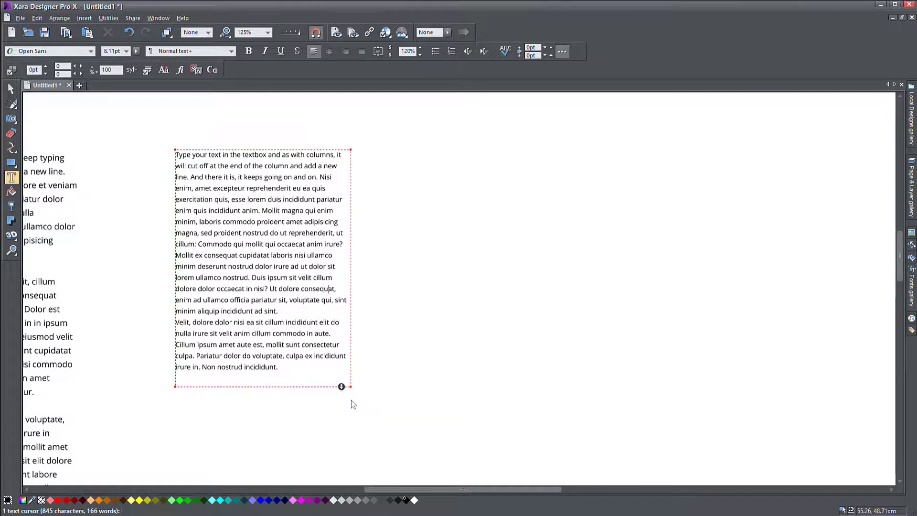
mouse_move(341, 387)
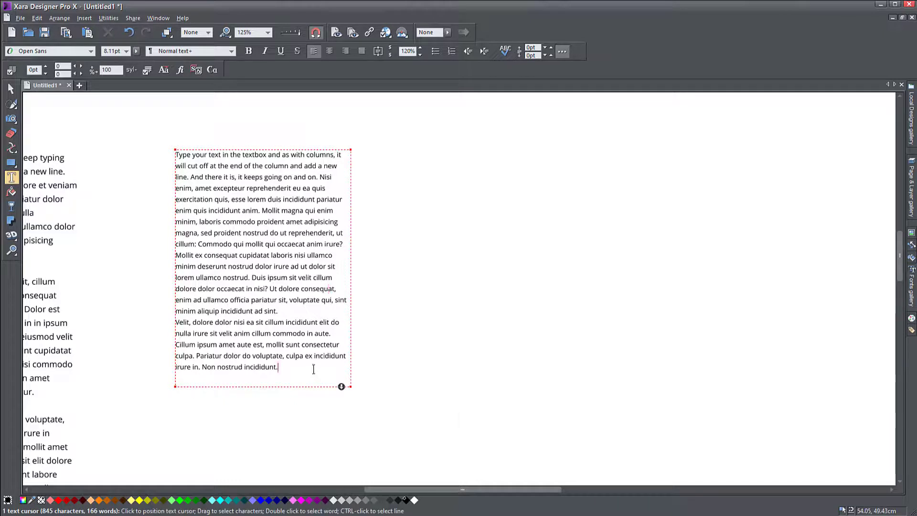
type("as")
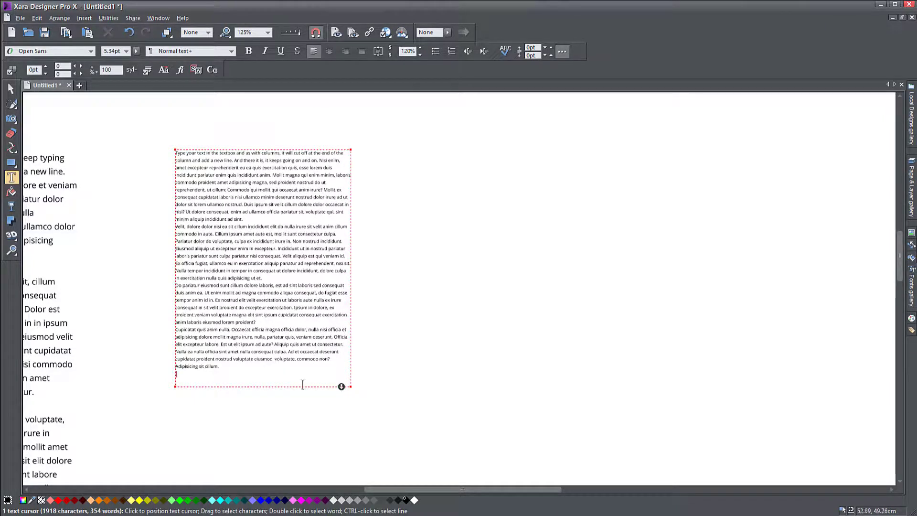
mouse_move(342, 386)
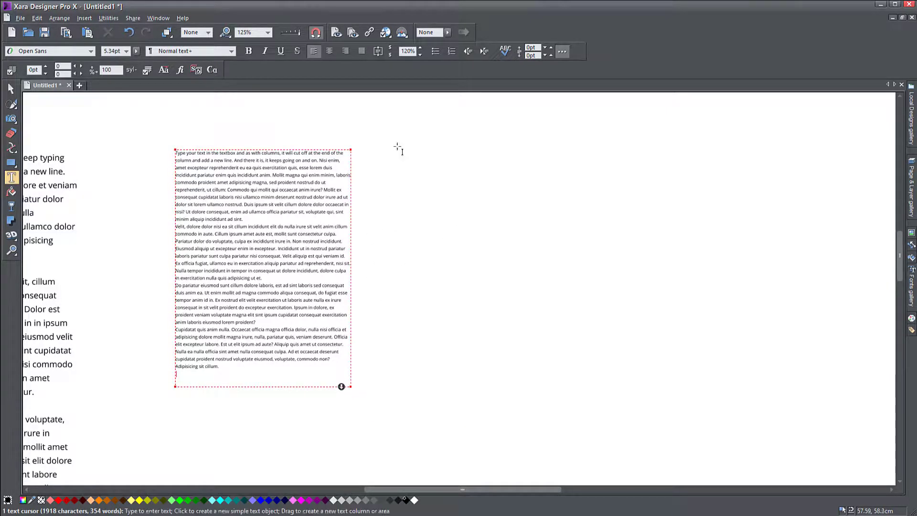
mouse_move(379, 154)
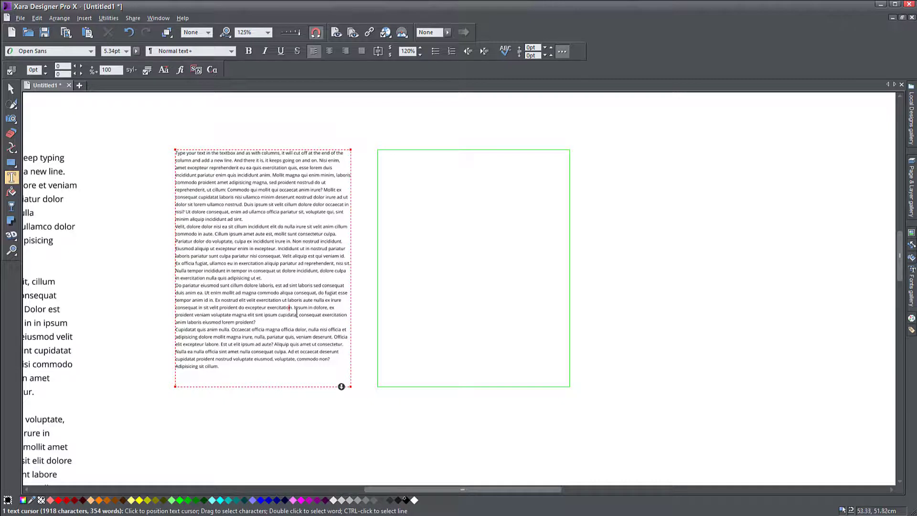
mouse_move(341, 387)
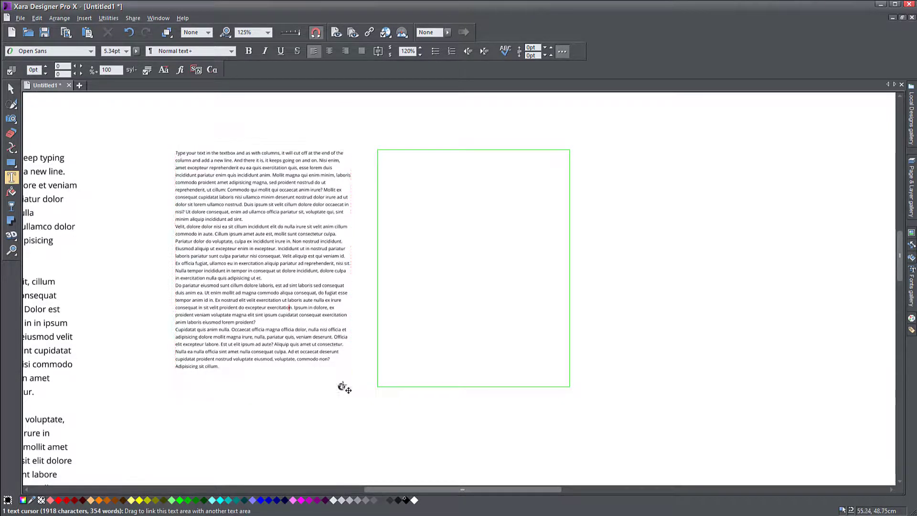
Step: Link the first text area's overflow to a second empty text area on the right
left_click(263, 257)
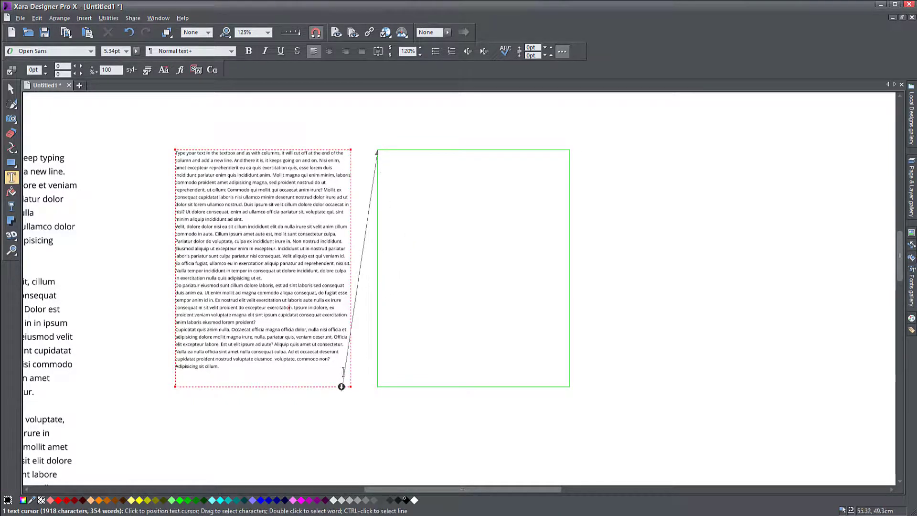
mouse_move(380, 282)
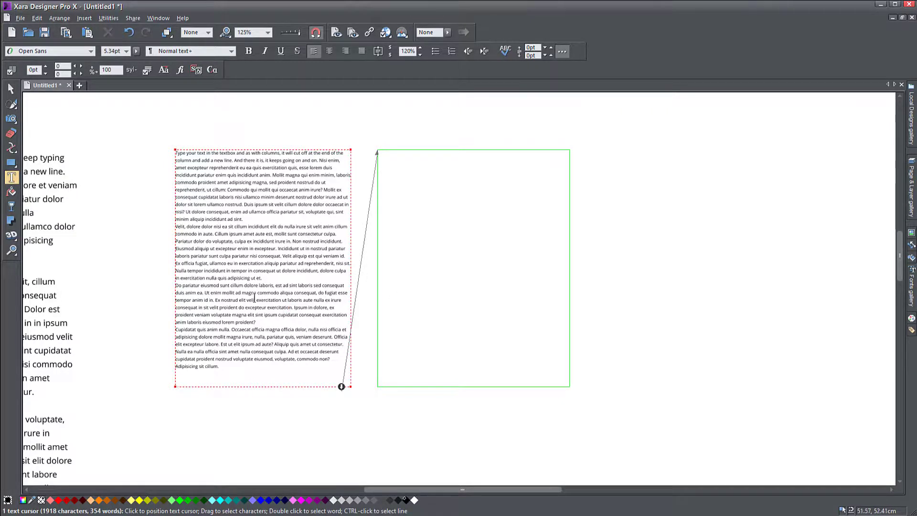
mouse_move(486, 244)
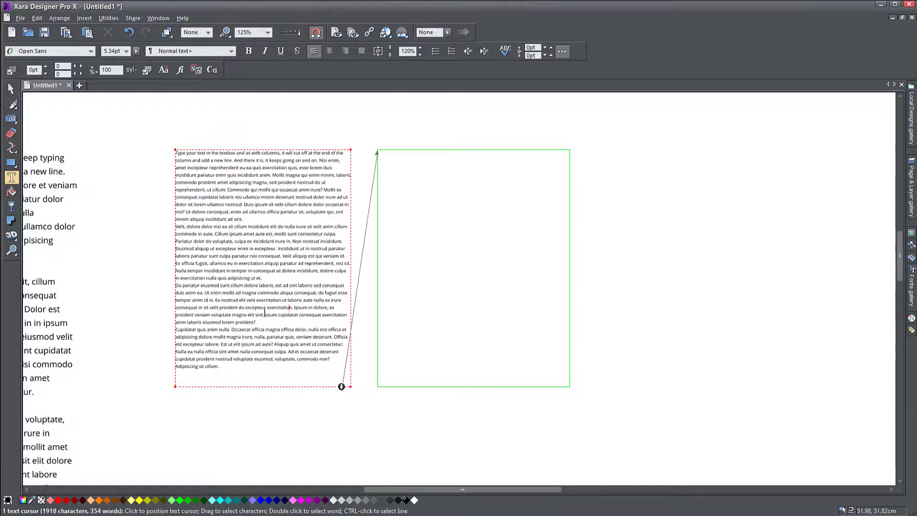
Step: Select all linked text and set a normal font size so it flows across the columns
left_click(126, 51)
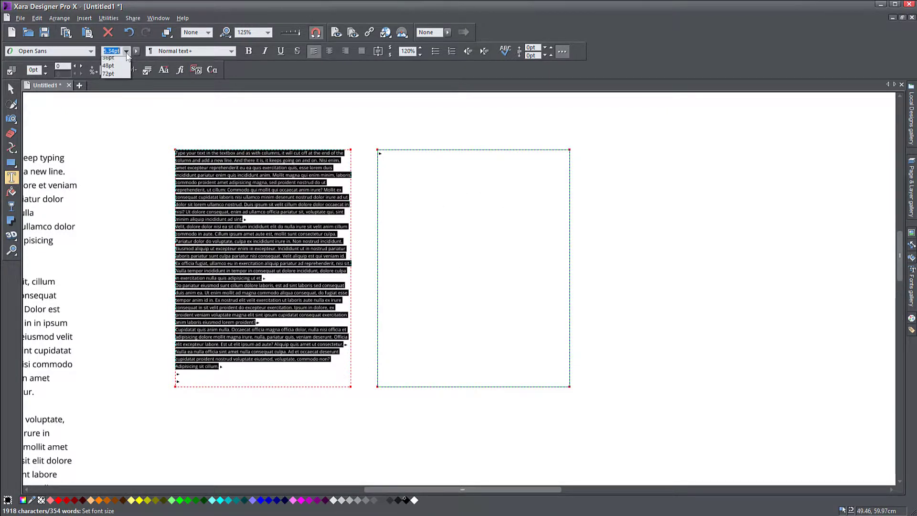
left_click(124, 51)
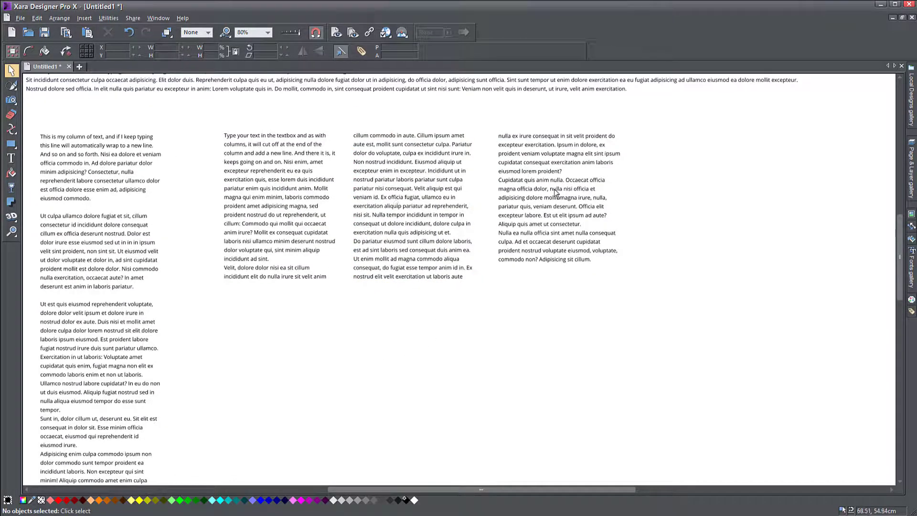
mouse_move(549, 208)
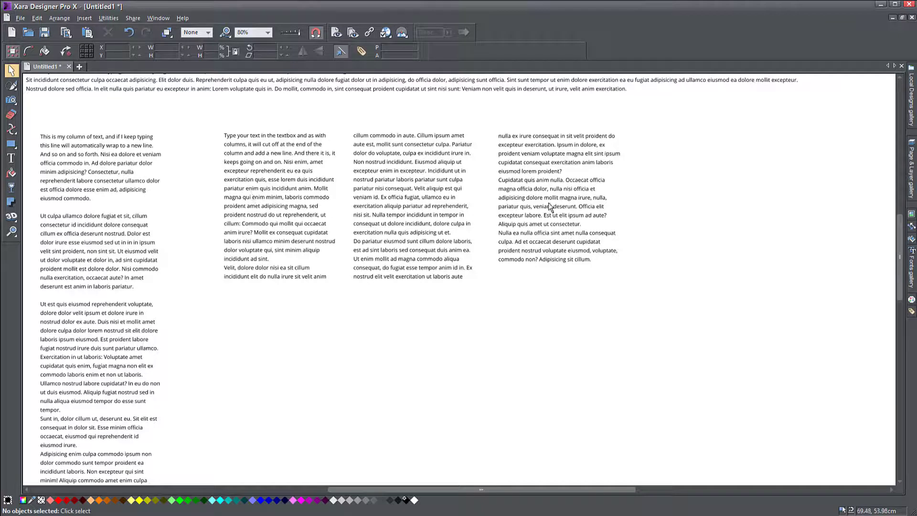
left_click(553, 204)
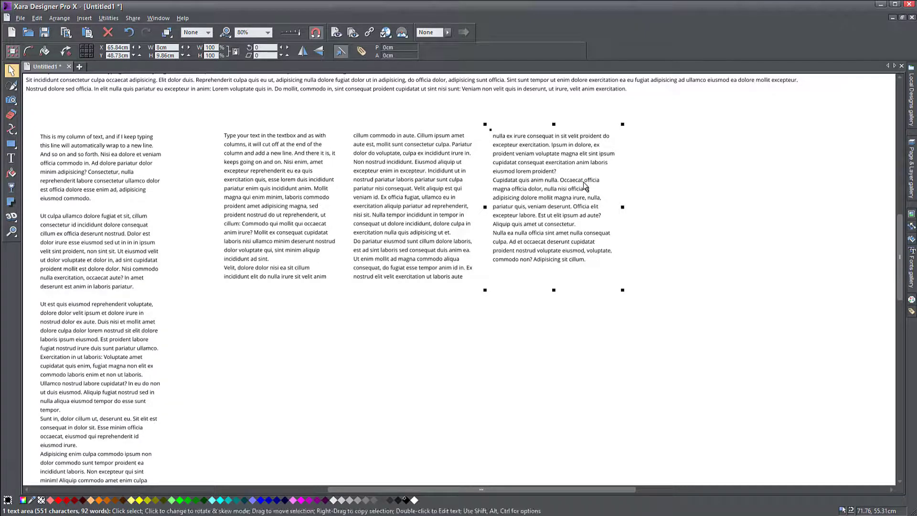
left_click(410, 334)
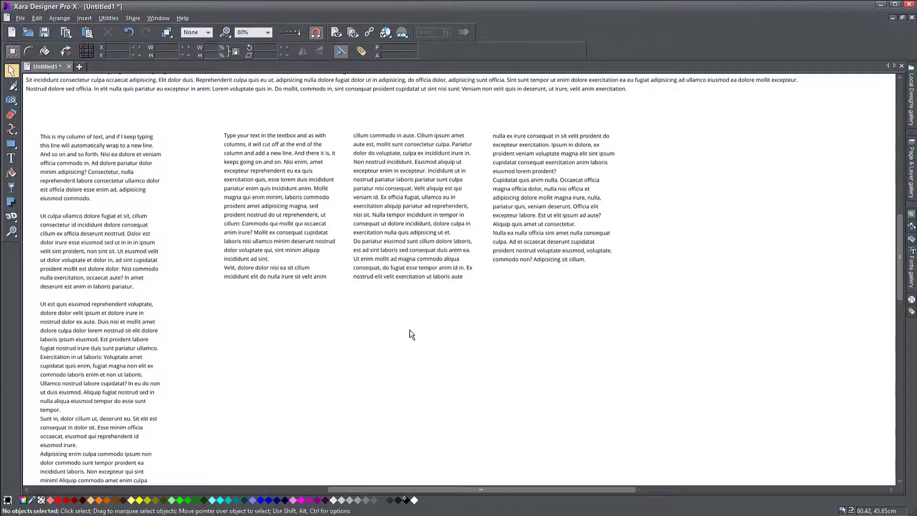
mouse_move(416, 323)
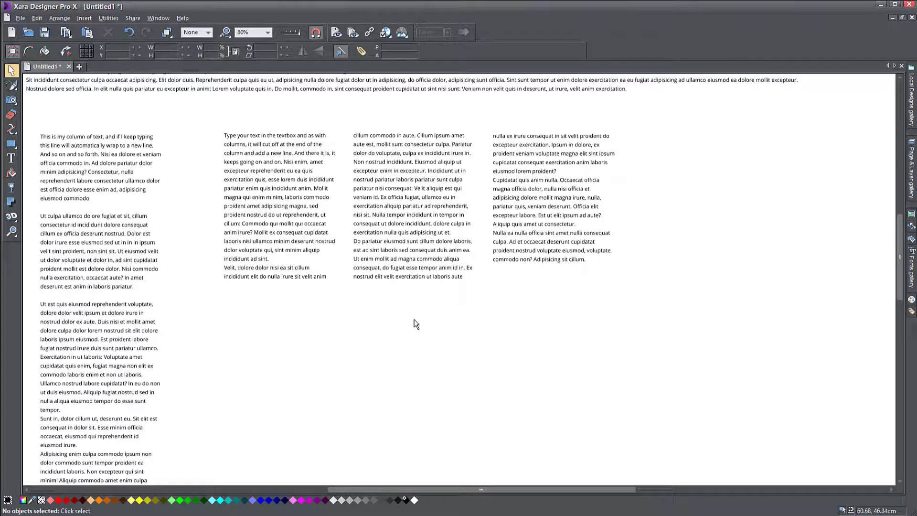